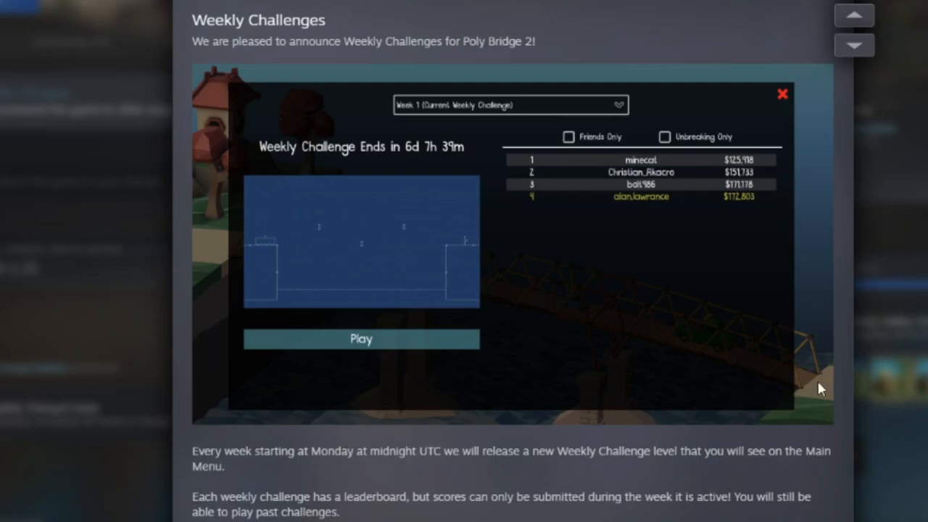
mouse_move(686, 270)
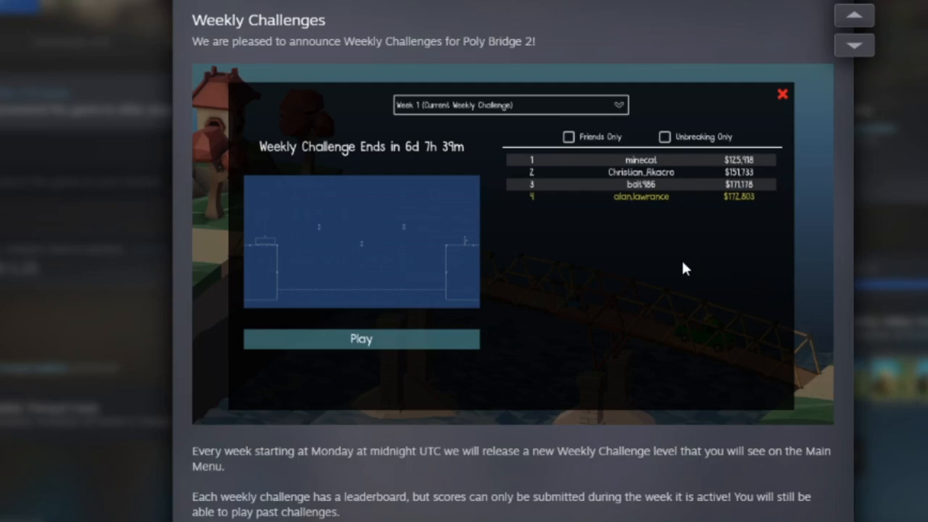
mouse_move(738, 155)
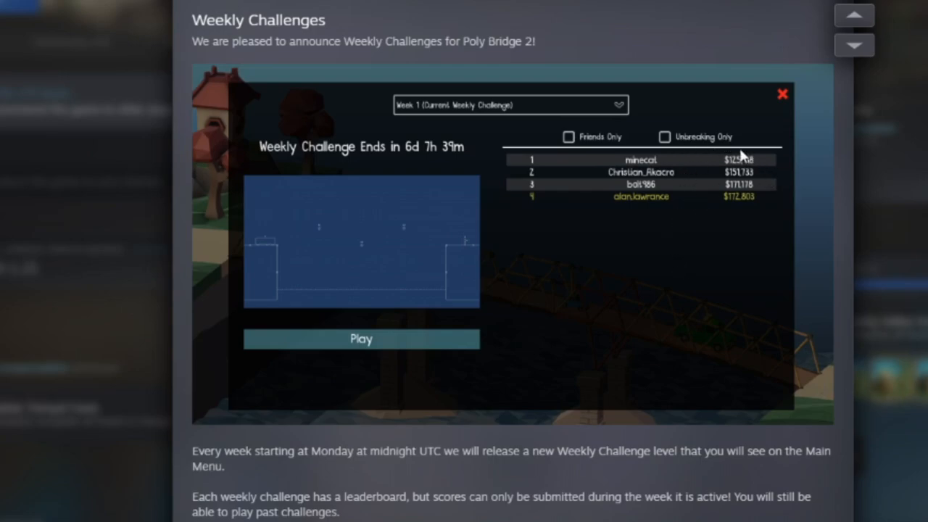
Step: Bring up the Week 1 weekly challenge panel with its level preview and leaderboard
click(783, 94)
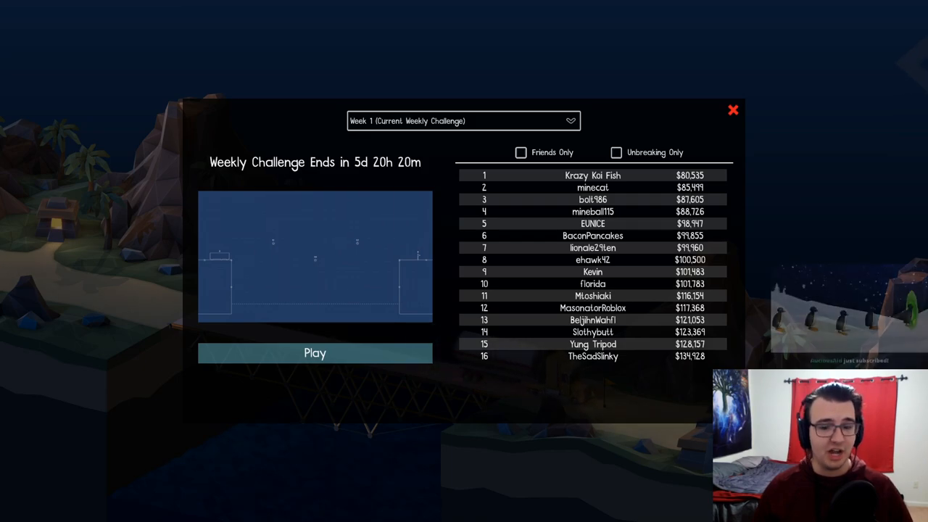
Step: Start the Week 1 challenge level and dismiss its overview popup
click(314, 354)
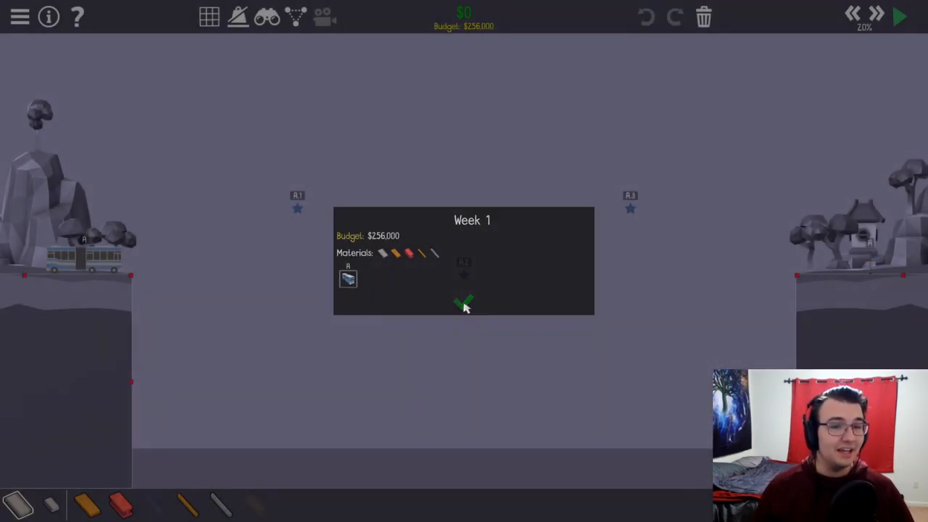
click(464, 303)
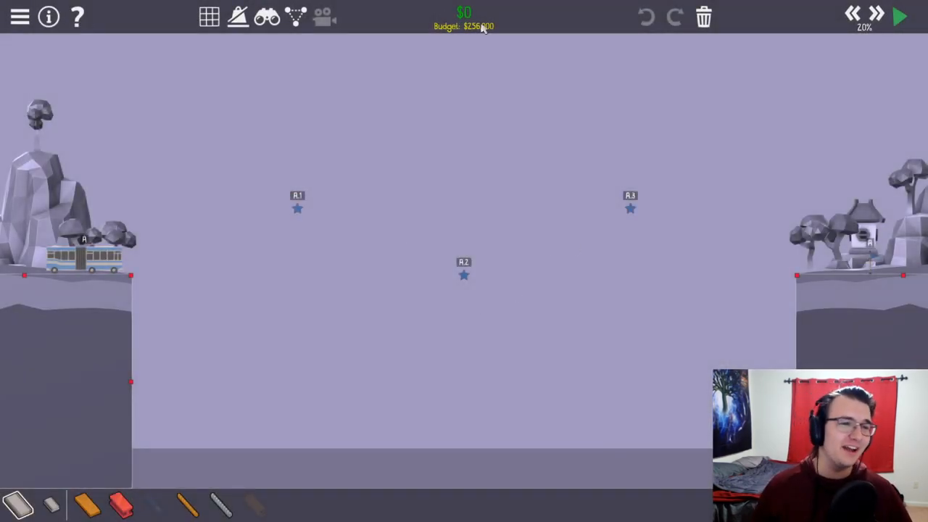
mouse_move(101, 275)
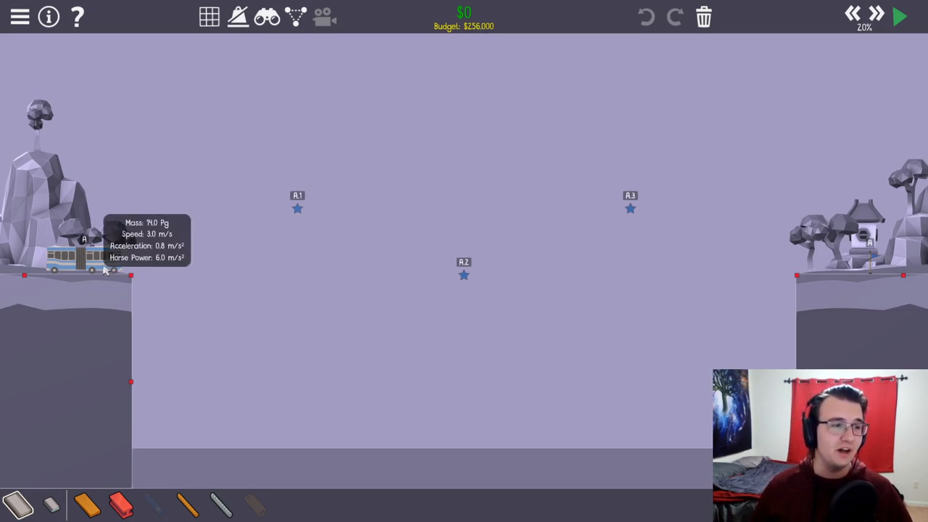
mouse_move(623, 259)
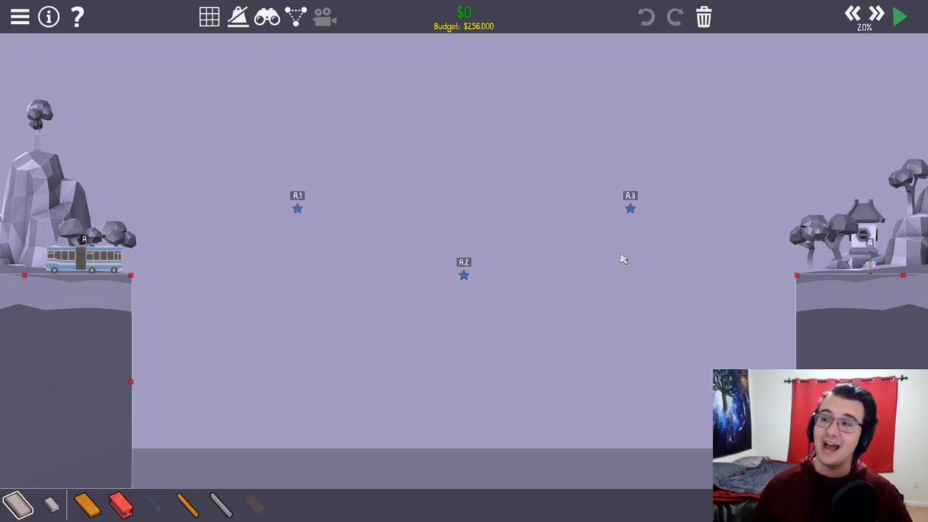
mouse_move(496, 283)
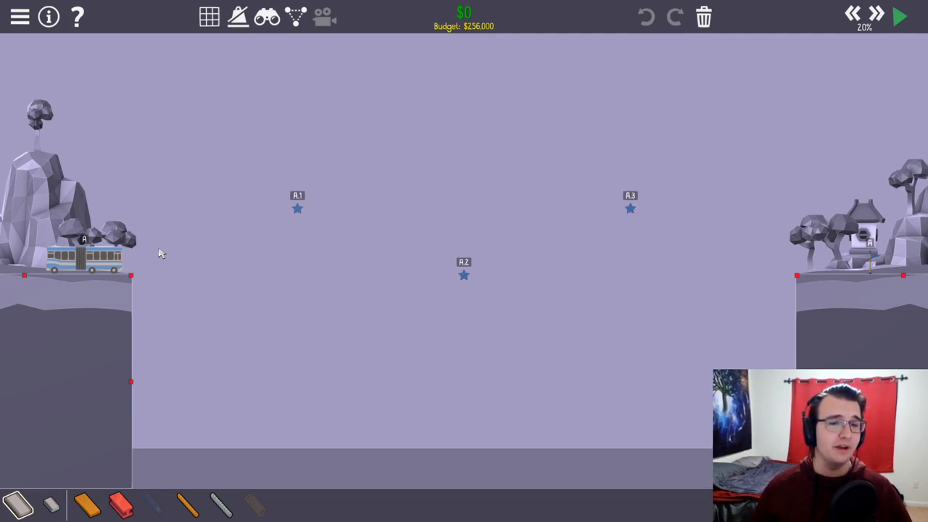
mouse_move(722, 293)
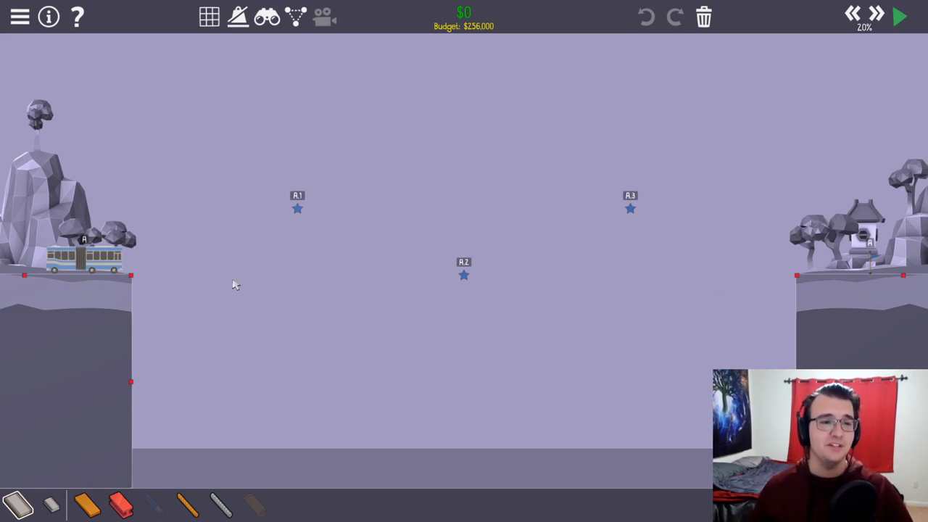
mouse_move(188, 264)
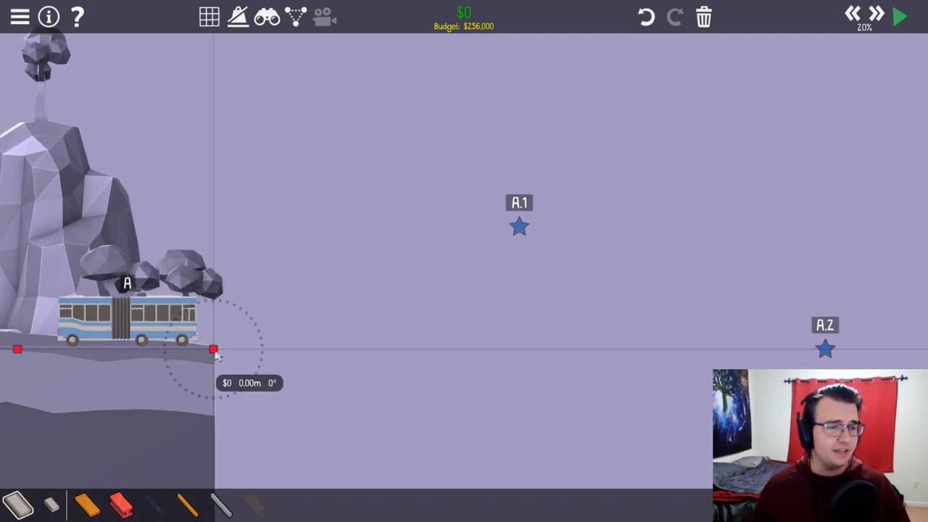
Step: Draw the road from the left cliff edge up toward checkpoint A.1
drag(215, 350, 355, 316)
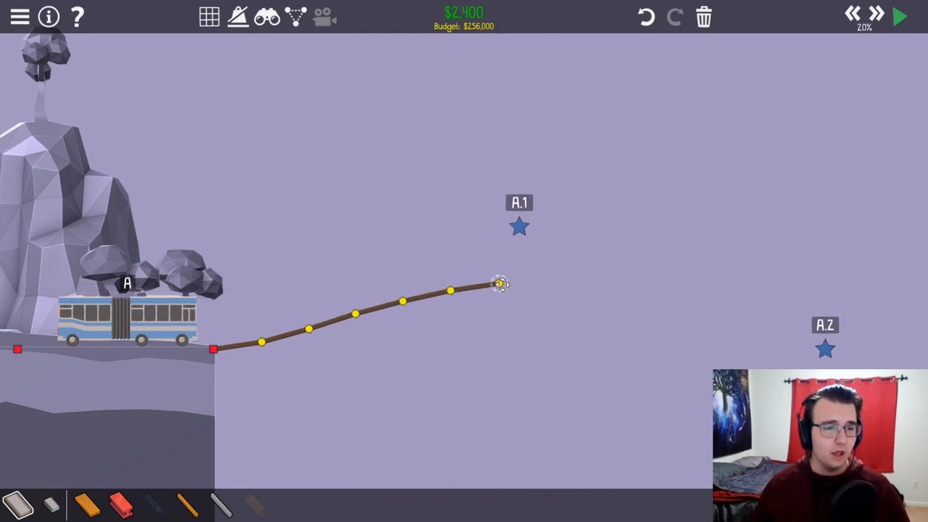
drag(500, 285, 403, 300)
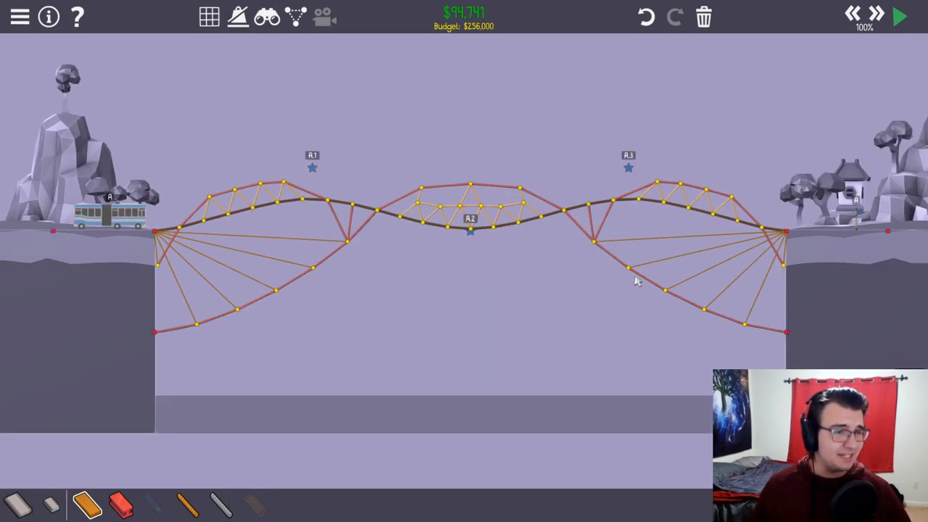
mouse_move(647, 258)
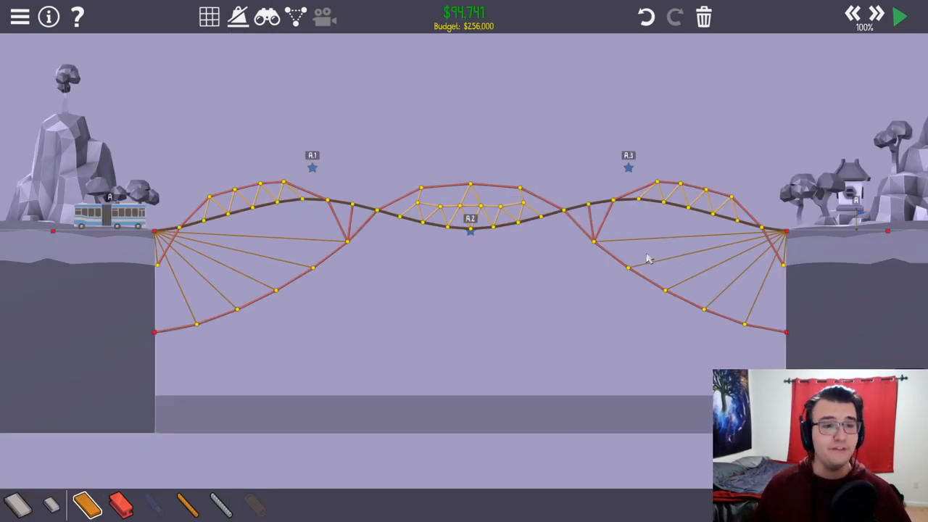
mouse_move(341, 261)
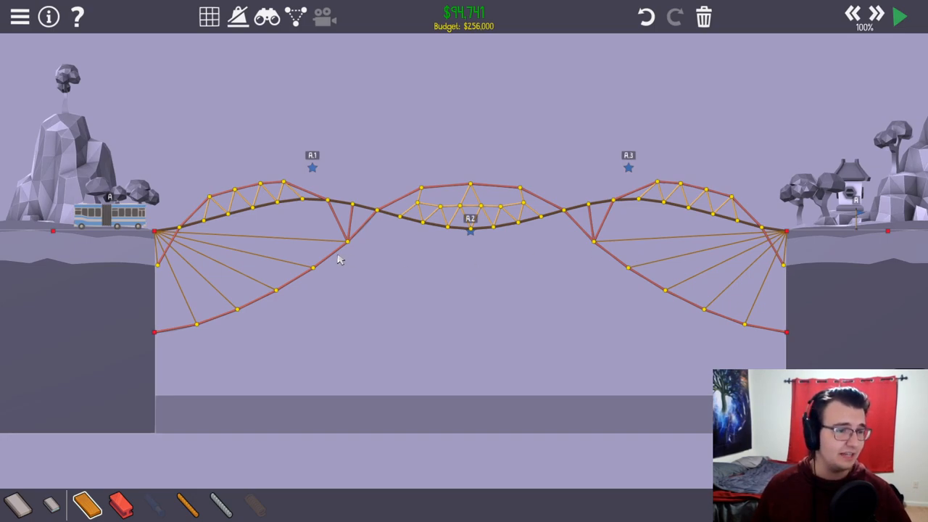
Step: Run a test of the bus crossing, then stop it to reinforce the bridge
click(899, 16)
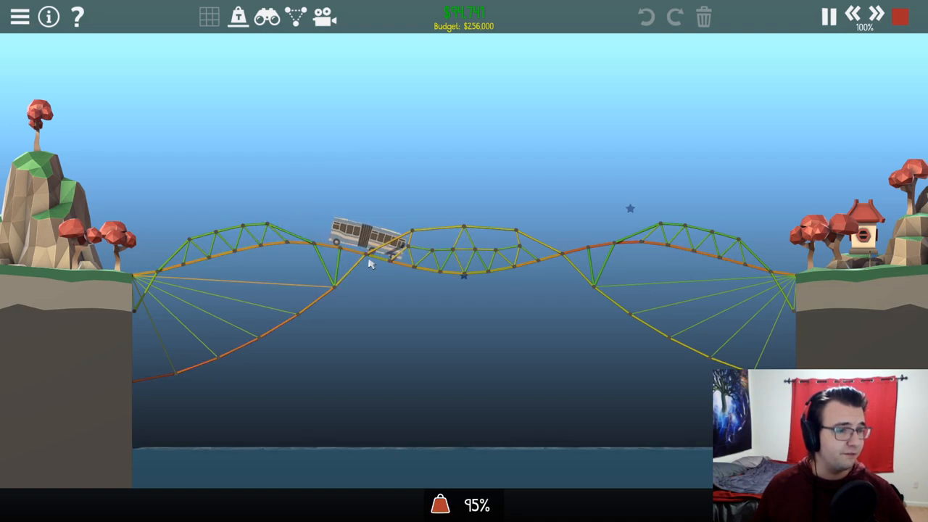
click(901, 16)
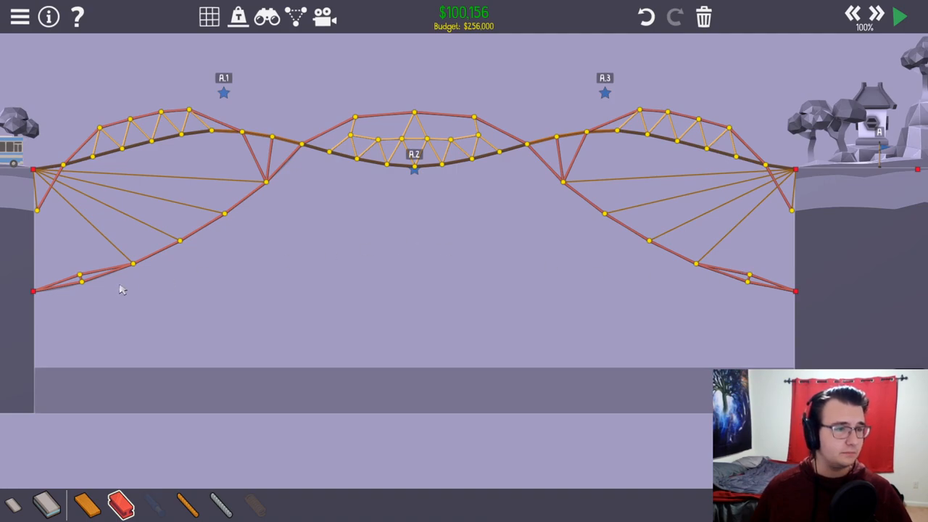
Step: Run the reinforced bridge test at increased simulation speed until the bus crosses
click(899, 17)
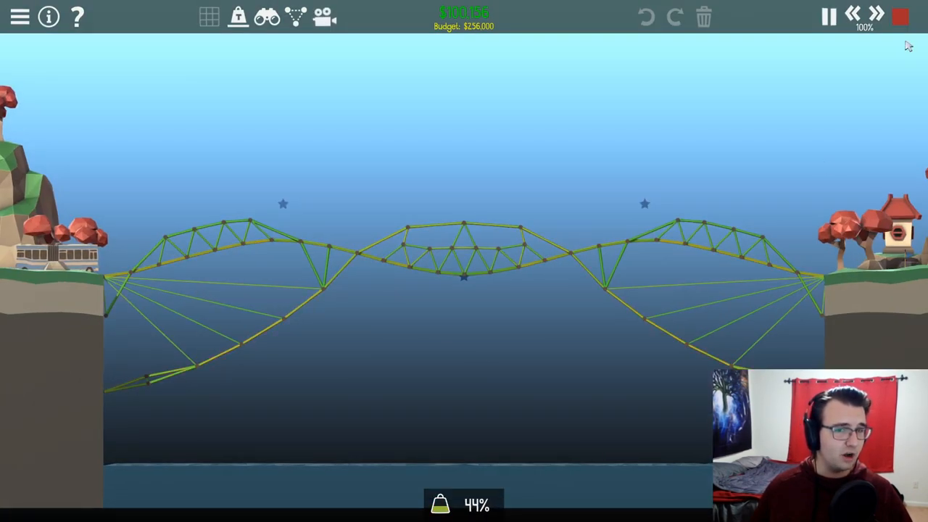
click(868, 16)
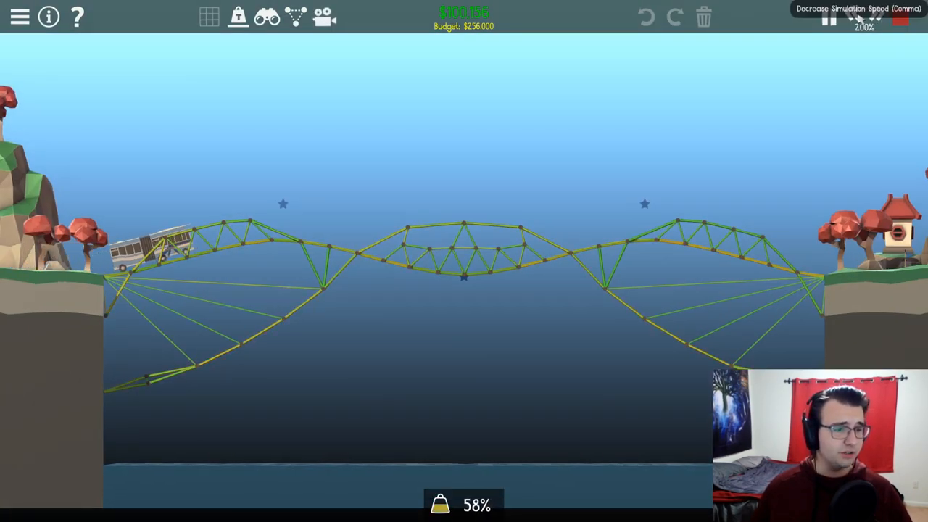
click(853, 17)
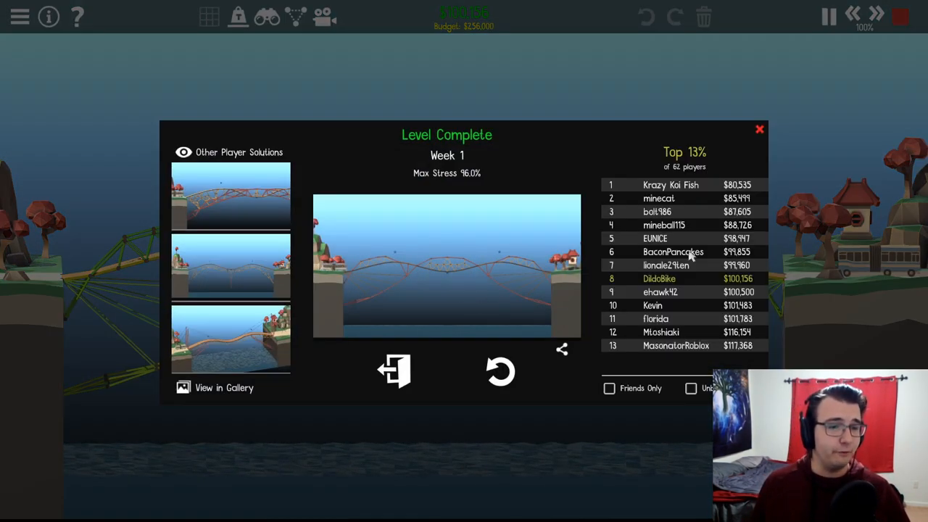
mouse_move(690, 211)
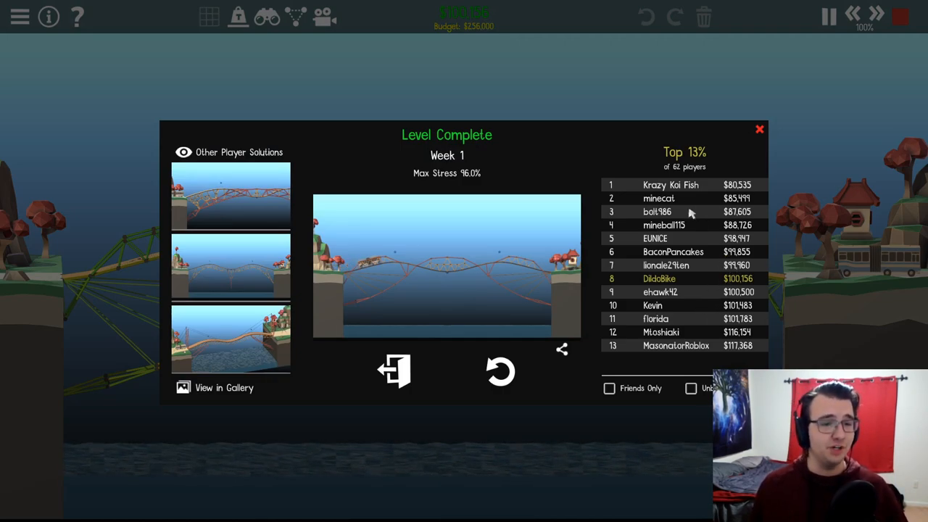
mouse_move(499, 371)
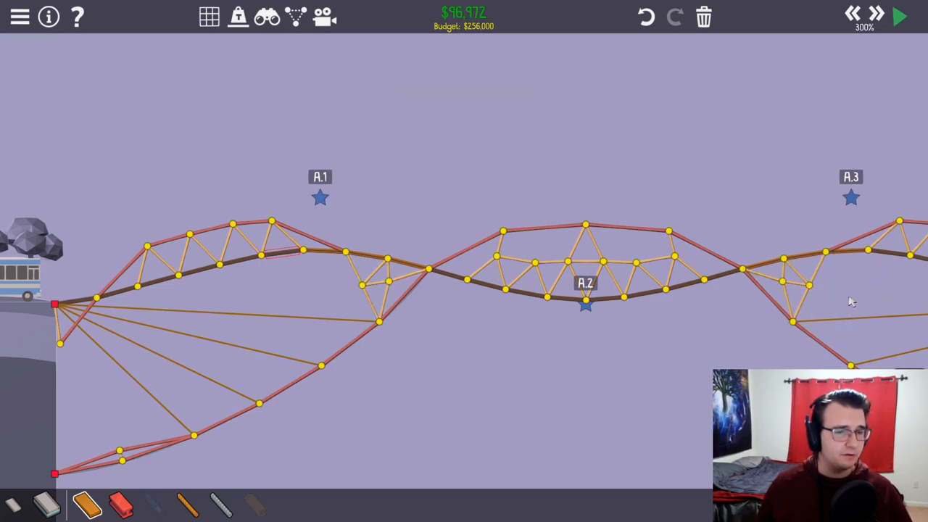
Step: Re-run the simulation on the trimmed $97,122 bridge to complete Week 1
click(899, 16)
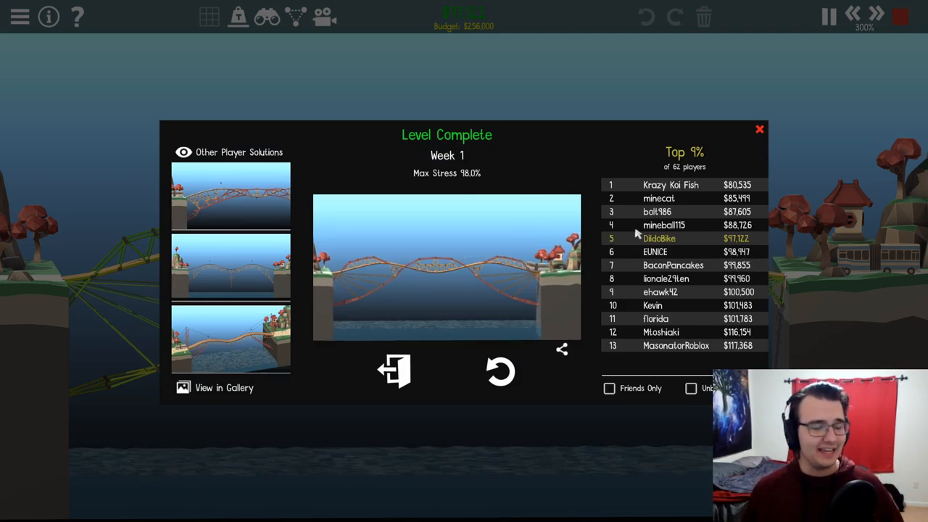
mouse_move(748, 186)
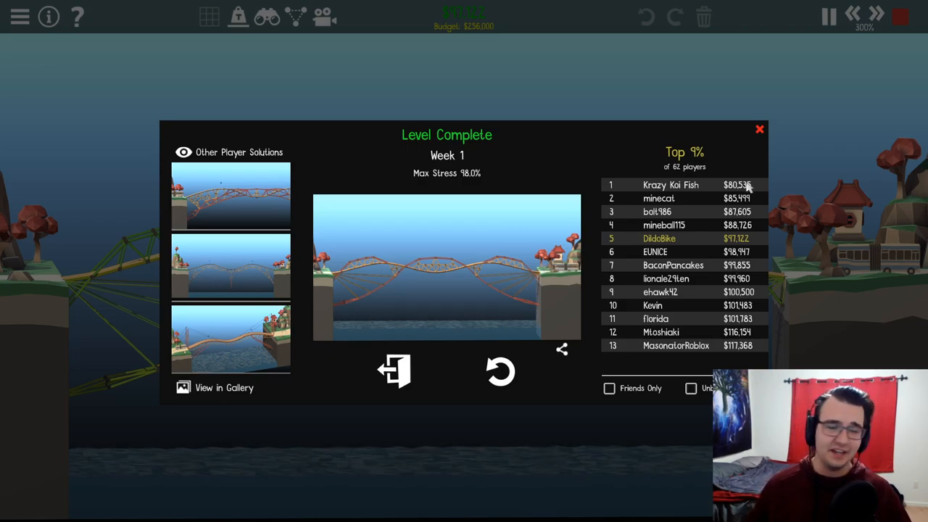
Step: Close the Level Complete results and return to build mode
click(759, 129)
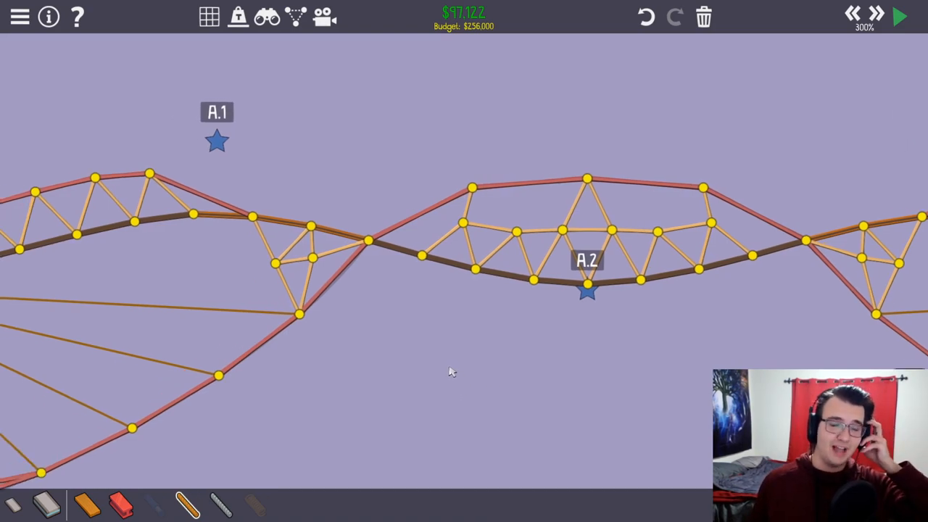
mouse_move(467, 354)
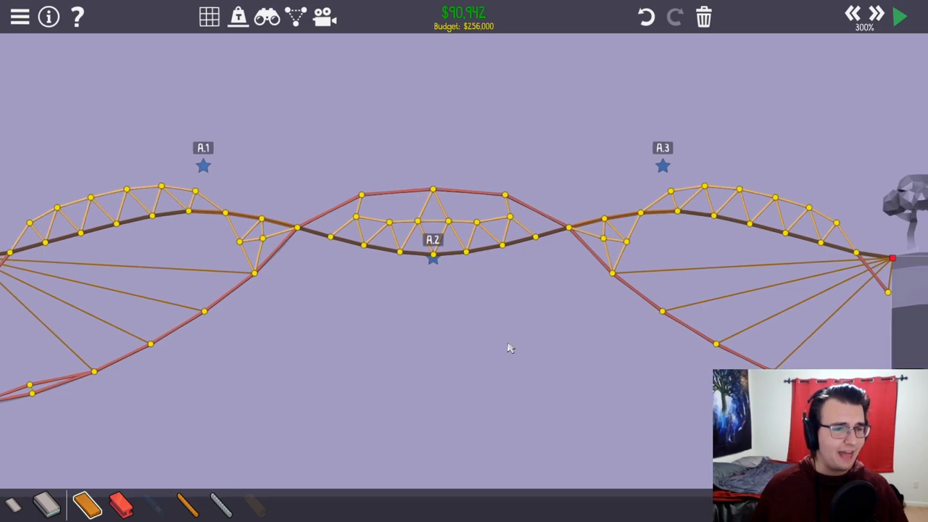
Step: Test the bridge with the mirrored left-side supports at adjusted speed, then stop
click(899, 16)
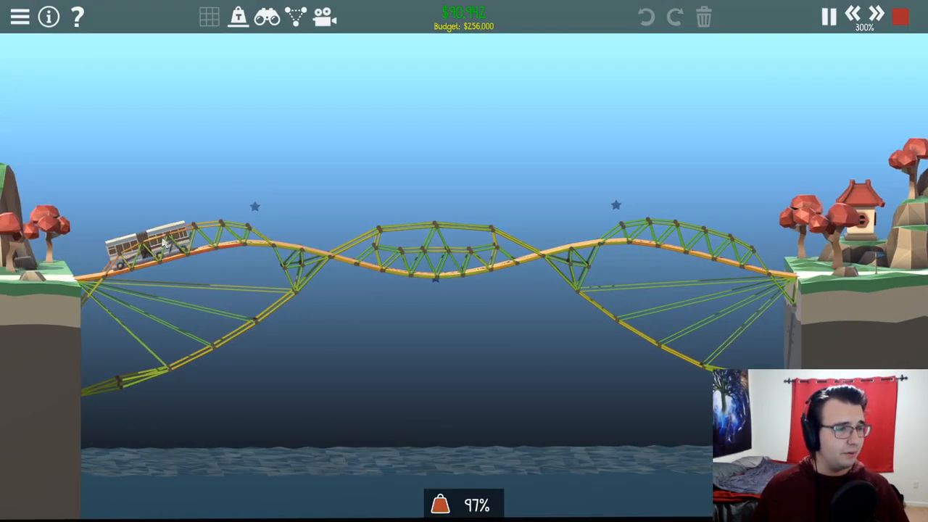
click(894, 18)
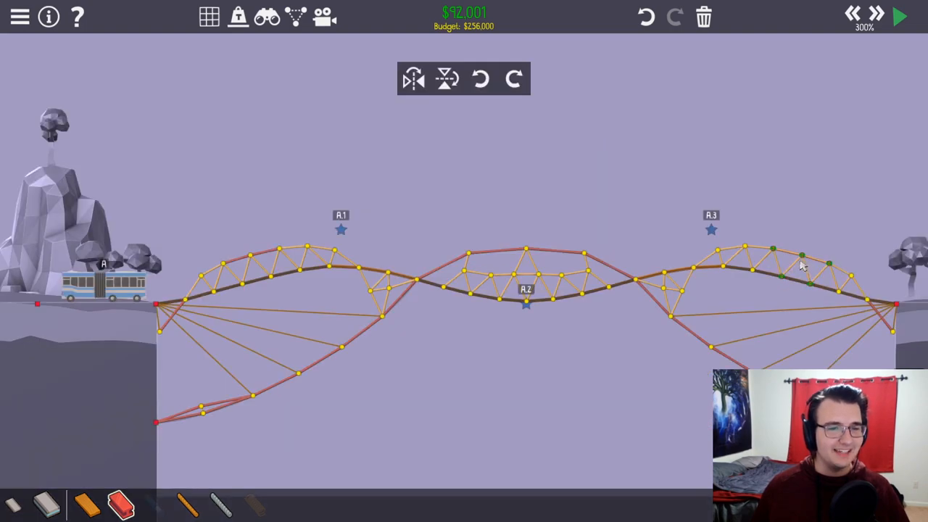
click(899, 16)
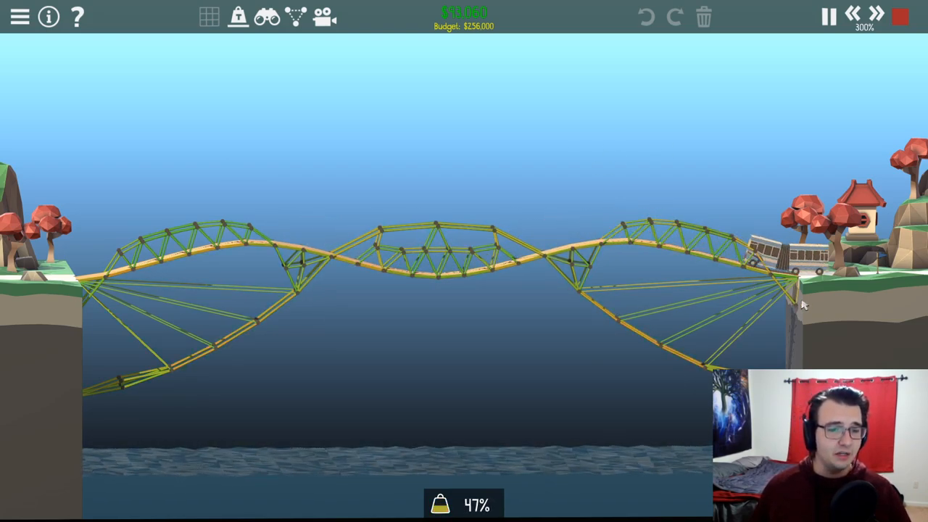
mouse_move(467, 79)
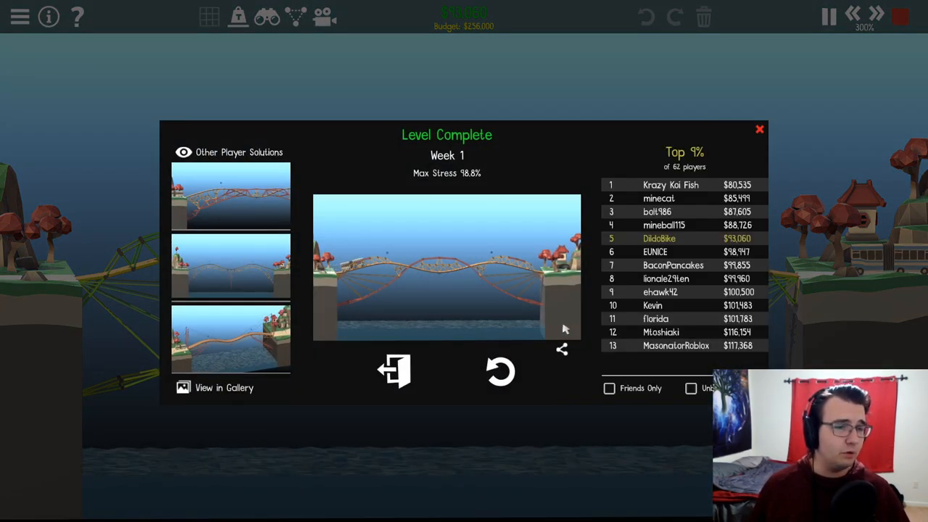
mouse_move(499, 374)
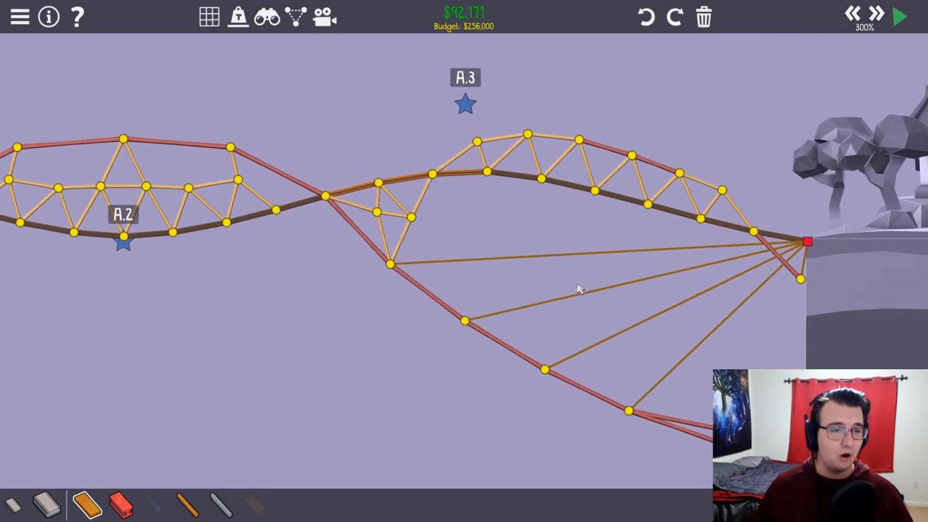
mouse_move(235, 59)
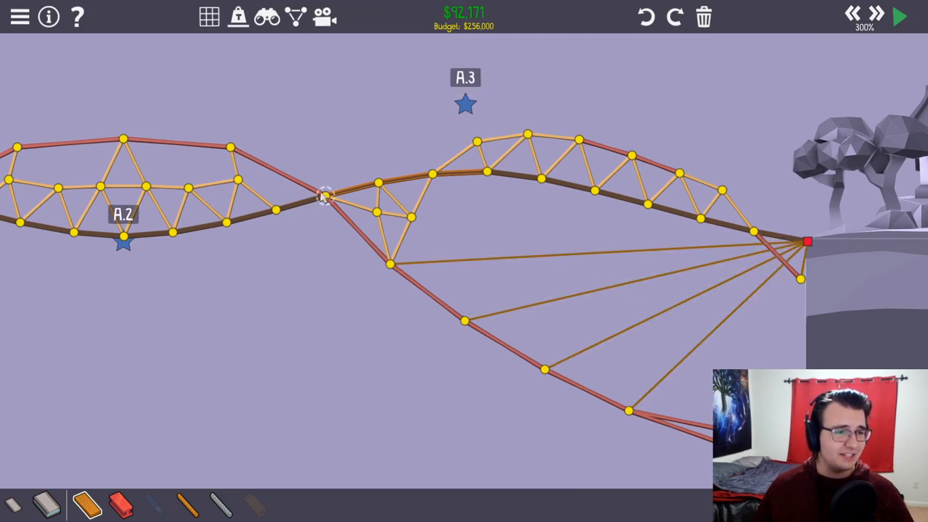
Step: Trim upper members near A.1 to bring the cost down to $88,107 and re-test
drag(321, 196, 360, 123)
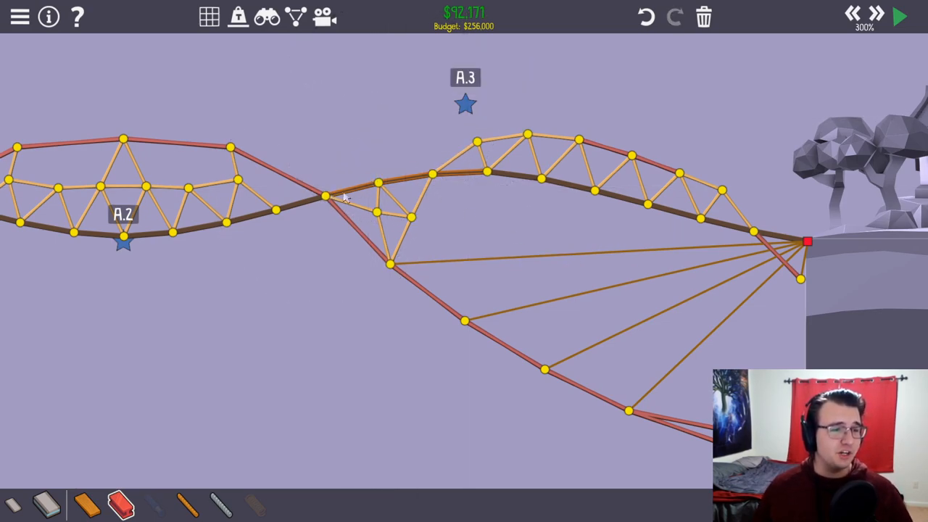
click(477, 232)
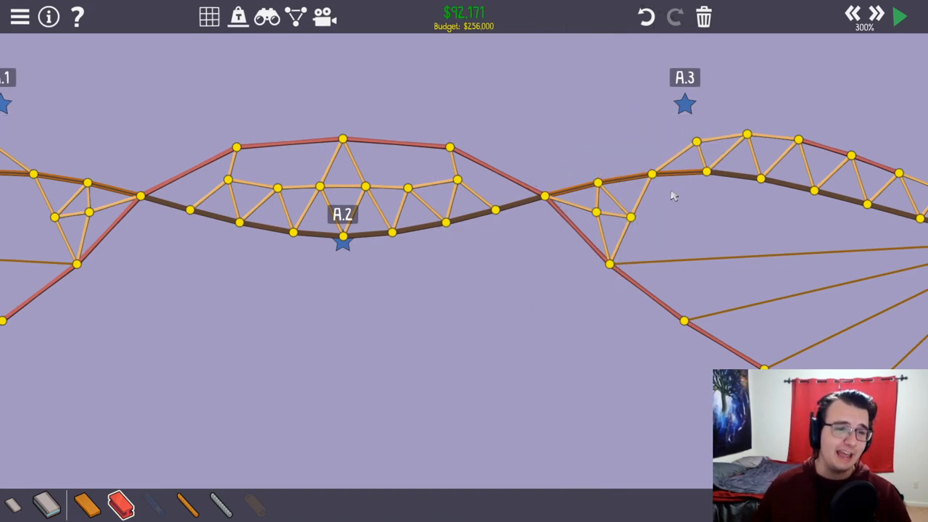
mouse_move(295, 17)
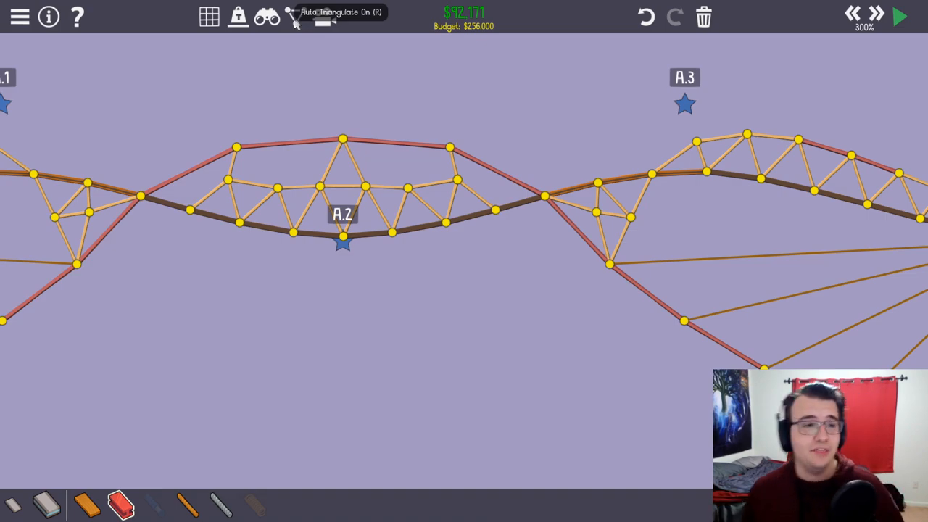
click(899, 16)
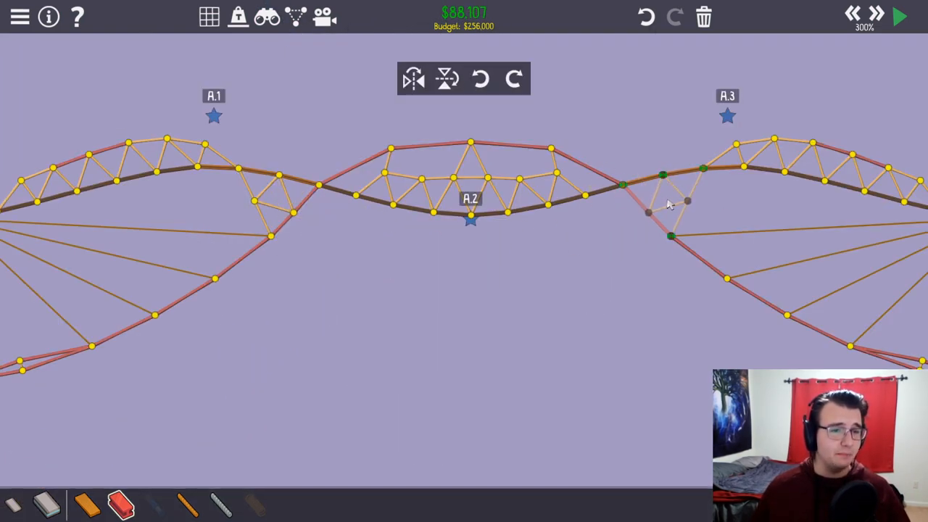
Step: Reposition a lower-left arch joint between test runs until the bridge passes at 91.5% max stress
click(899, 16)
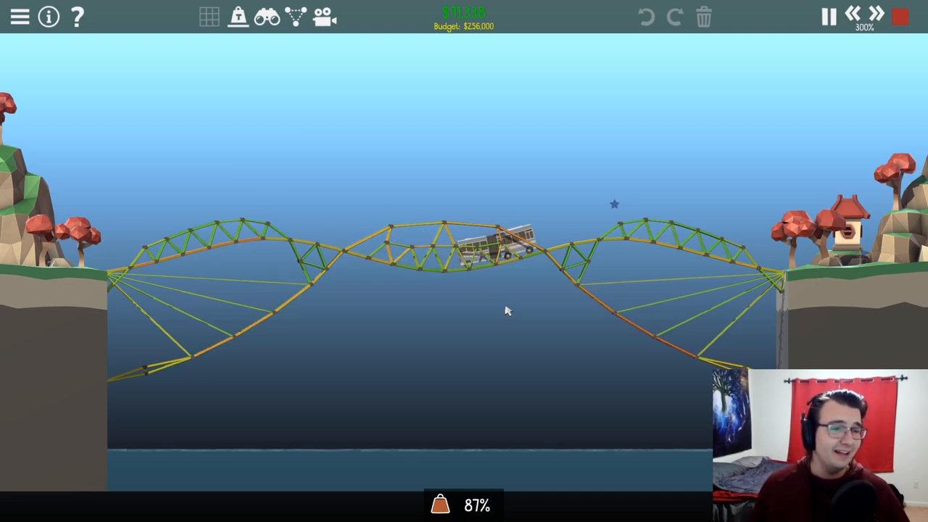
mouse_move(603, 313)
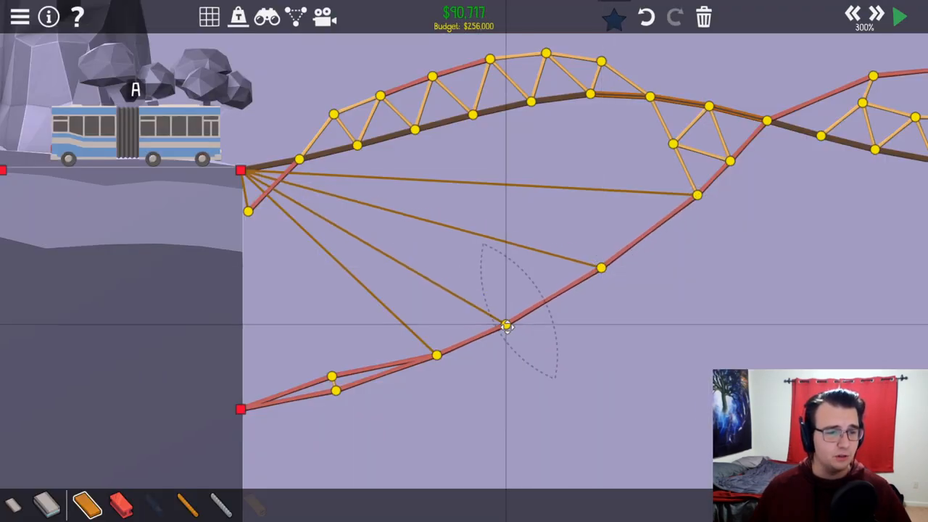
drag(508, 326, 380, 374)
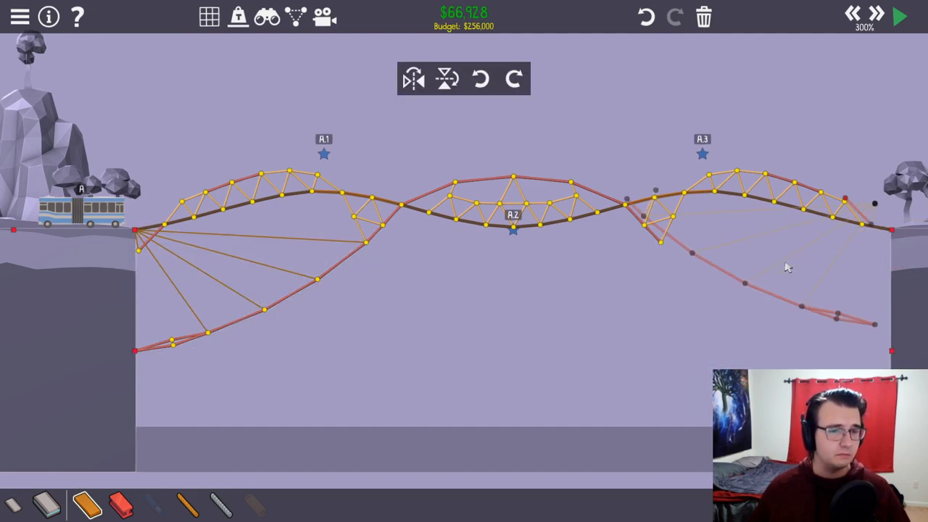
click(899, 18)
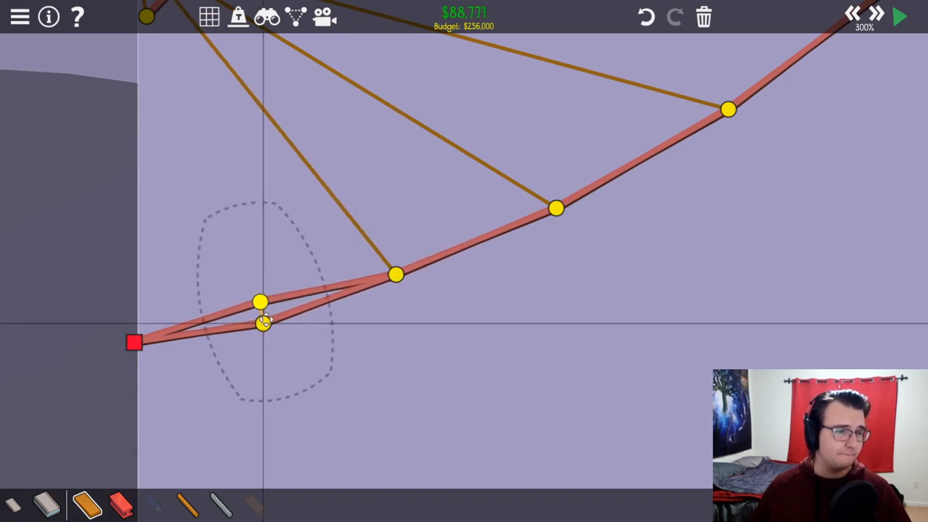
click(896, 16)
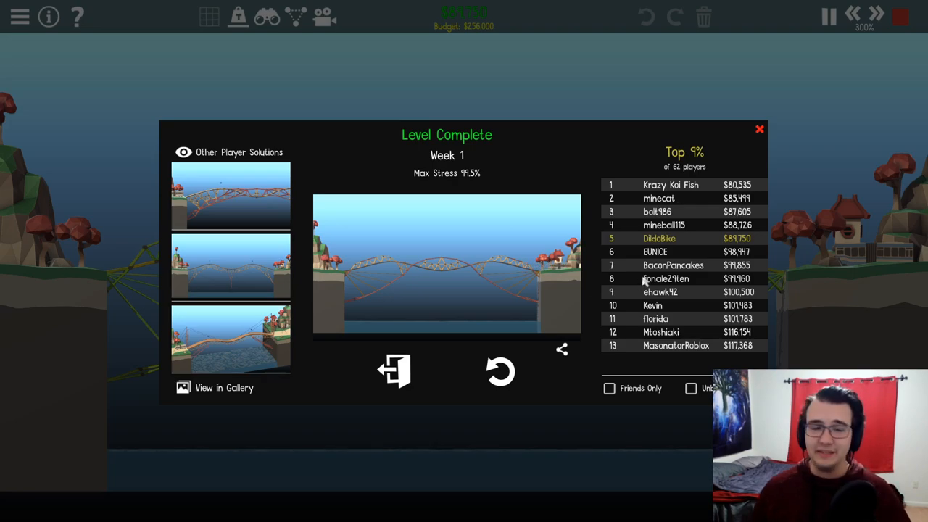
Step: Reroute deck members near A.1 and A.3 and re-test, passing at $87,350, top 5%
click(760, 129)
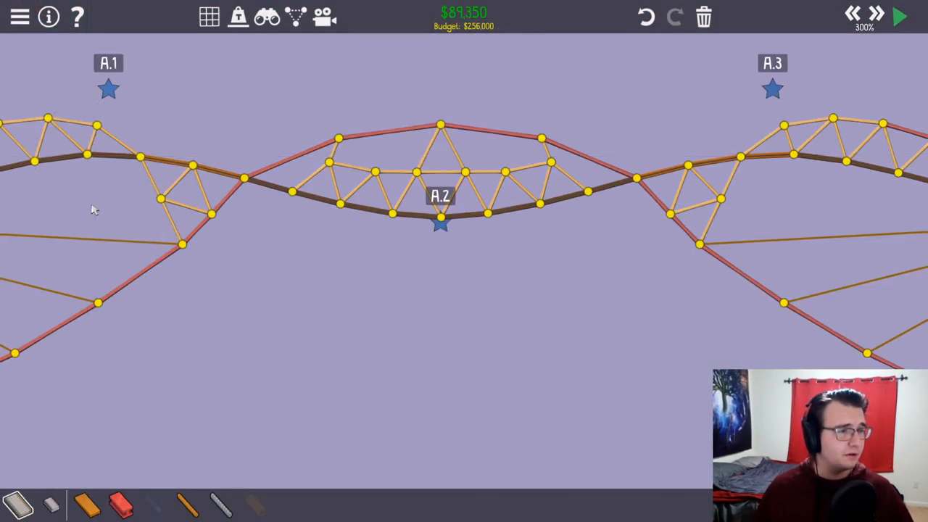
click(897, 16)
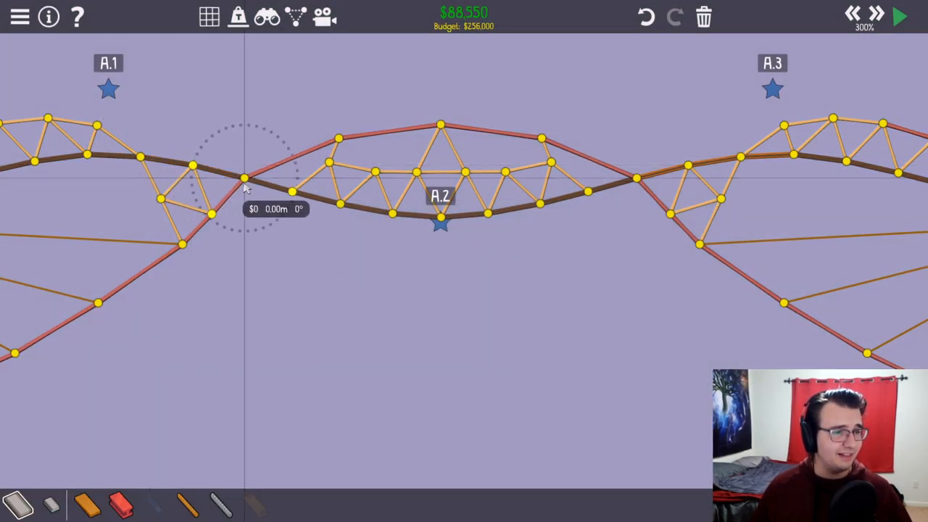
click(896, 16)
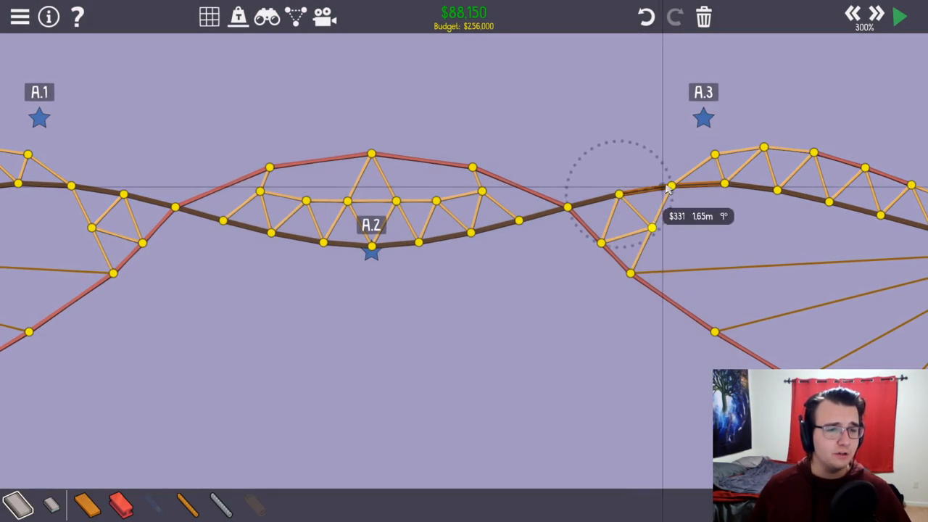
click(918, 16)
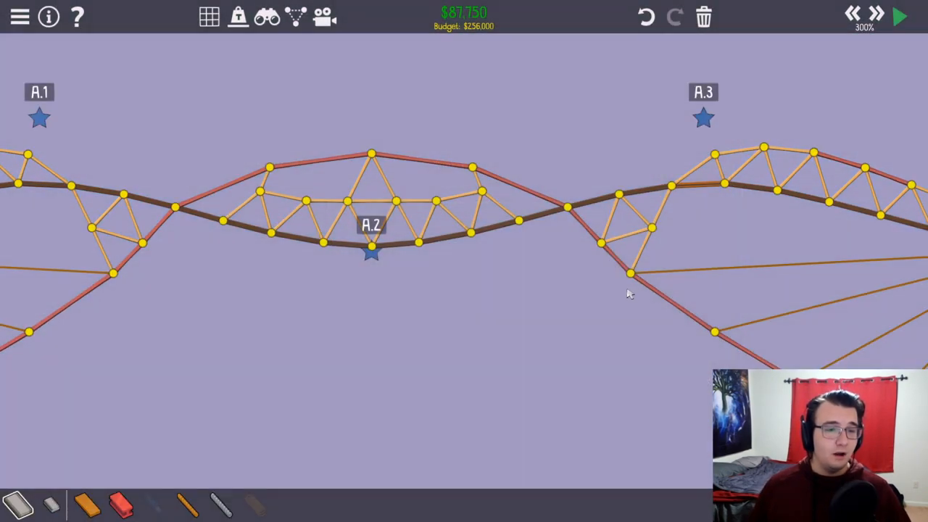
click(899, 18)
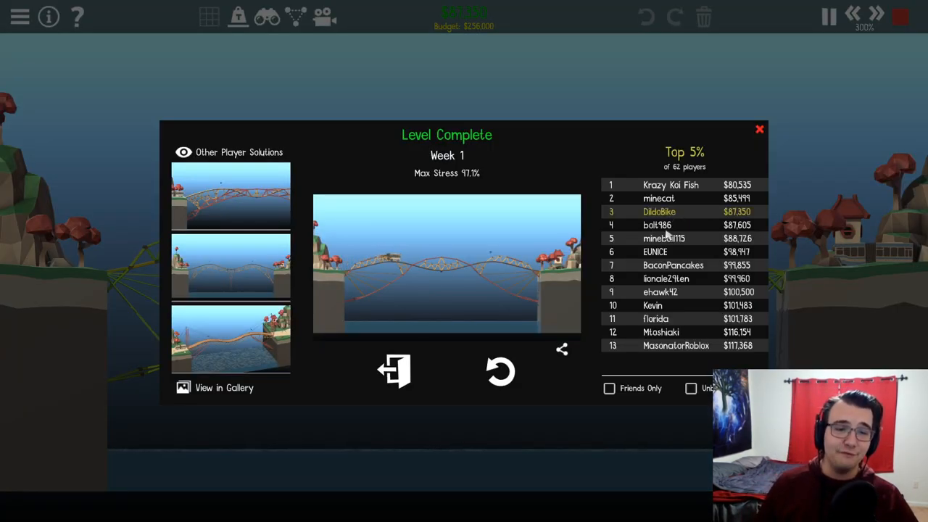
mouse_move(780, 290)
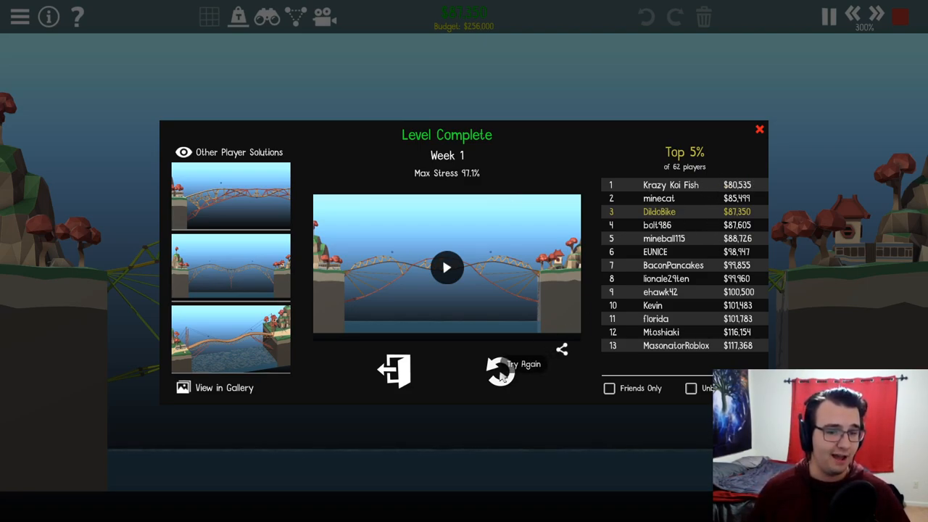
Step: Refine the middle truss, rerun to finish 2nd at $83,336, then exit to the challenge list
click(760, 129)
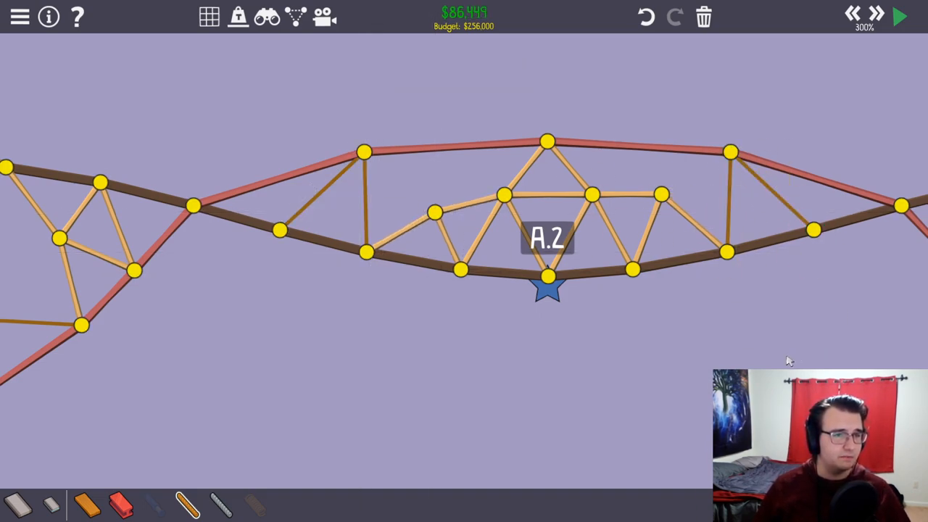
click(899, 16)
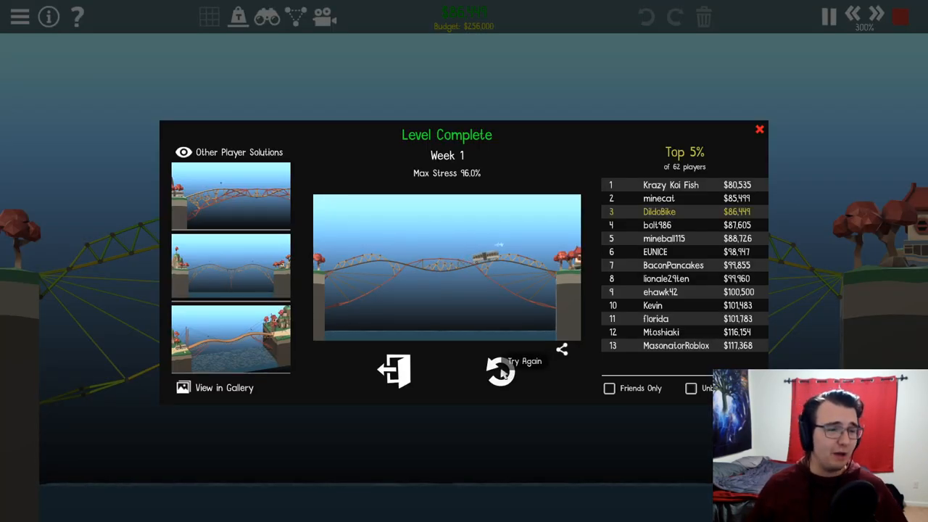
click(496, 375)
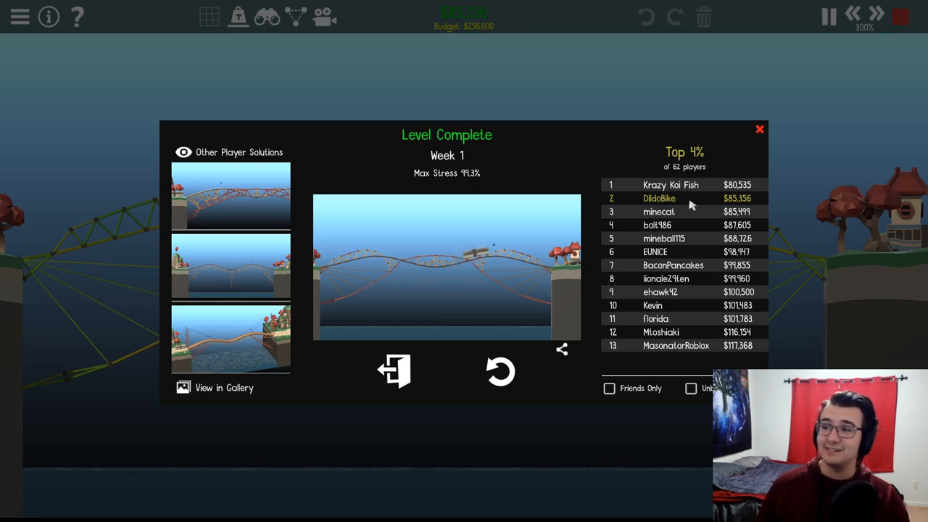
click(393, 373)
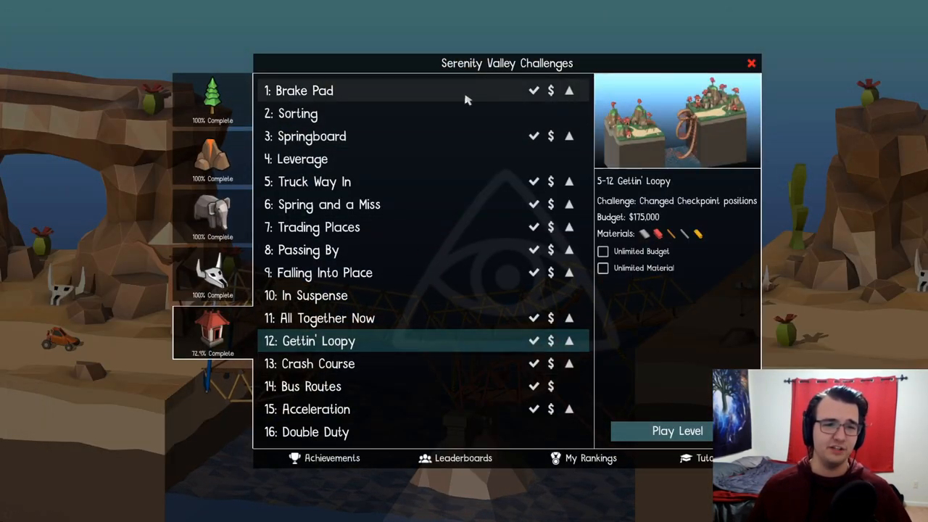
Step: Load the 2: Sorting challenge from the Serenity Valley list with its $98,000 budget
click(297, 113)
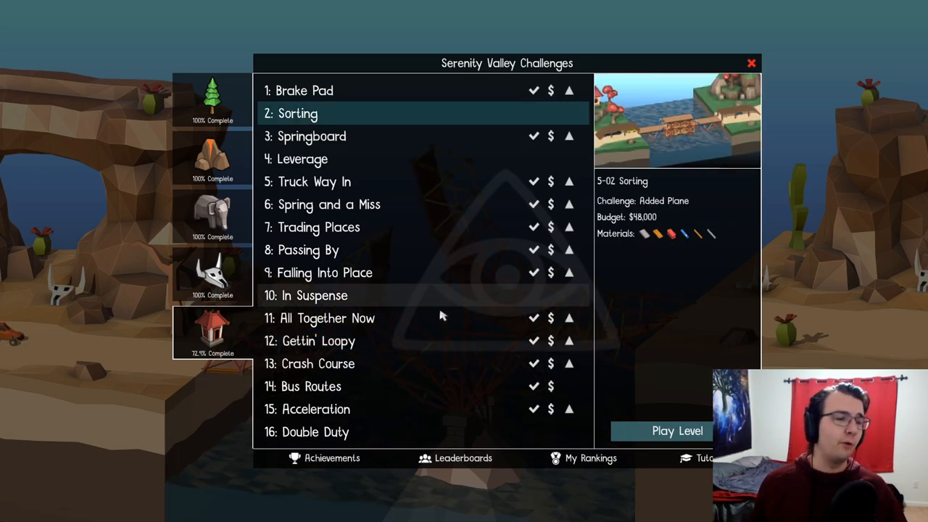
mouse_move(480, 388)
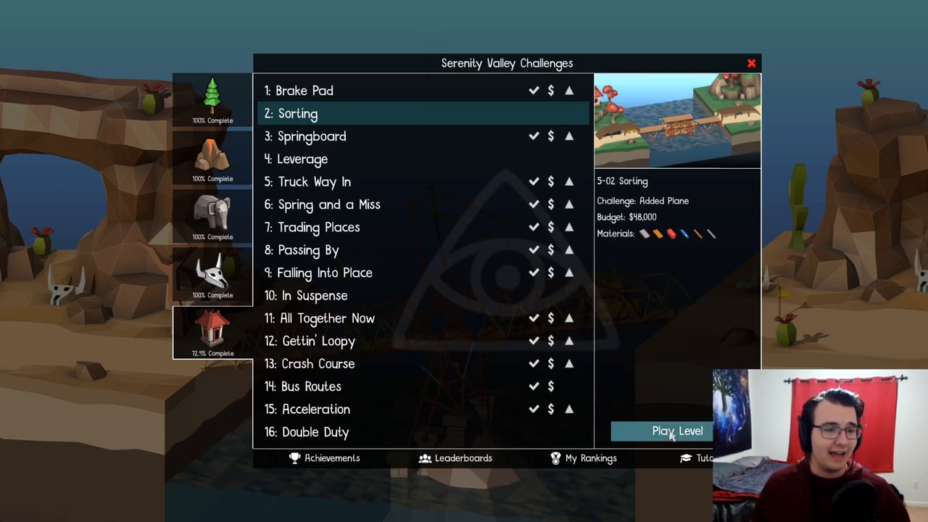
click(679, 431)
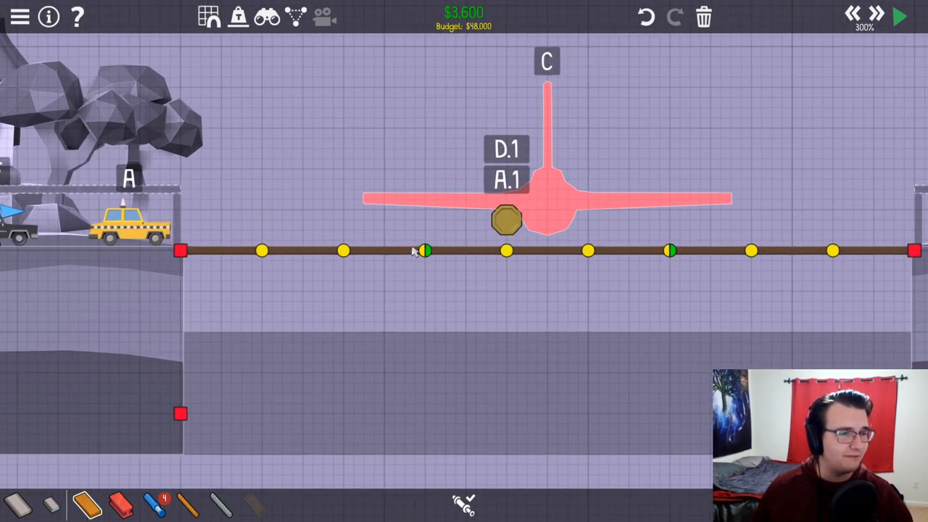
Step: Build a truss cradling the plane with arched supports to the anchors and two hydraulic pistons
drag(426, 249, 427, 188)
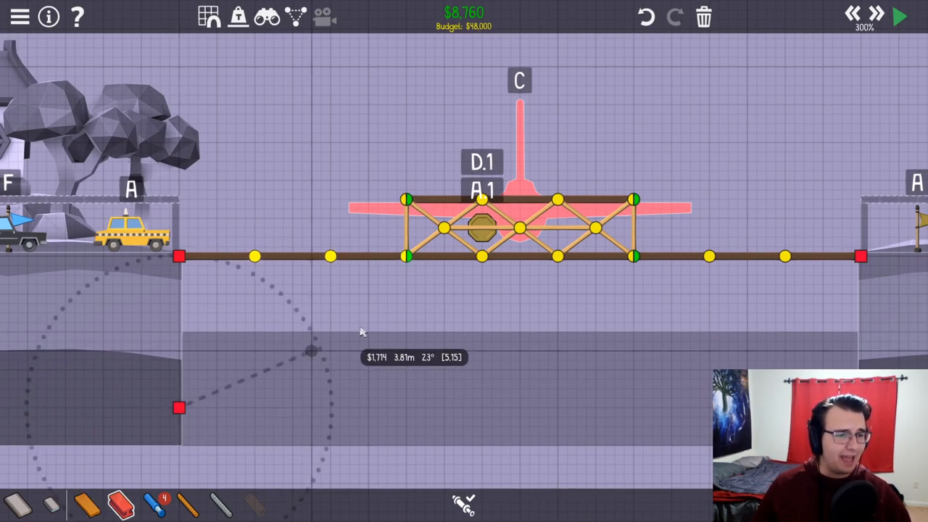
drag(180, 406, 406, 255)
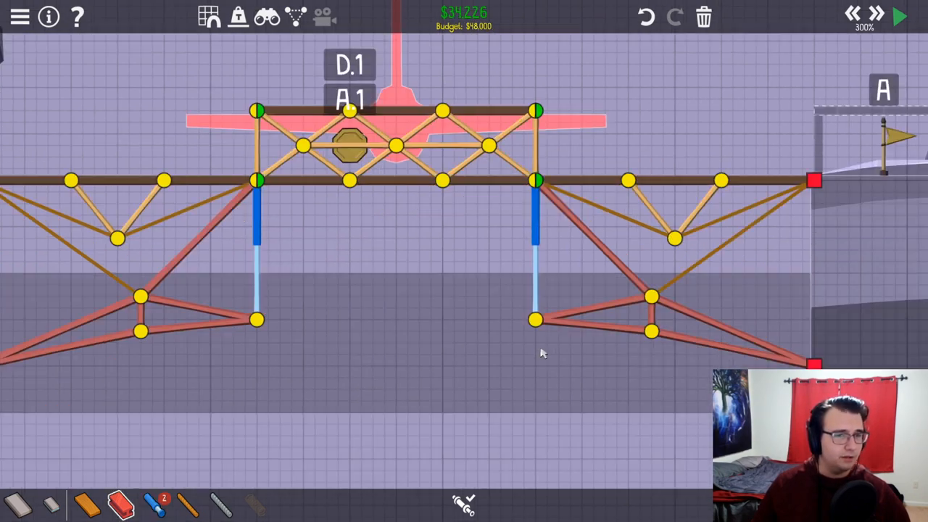
click(899, 16)
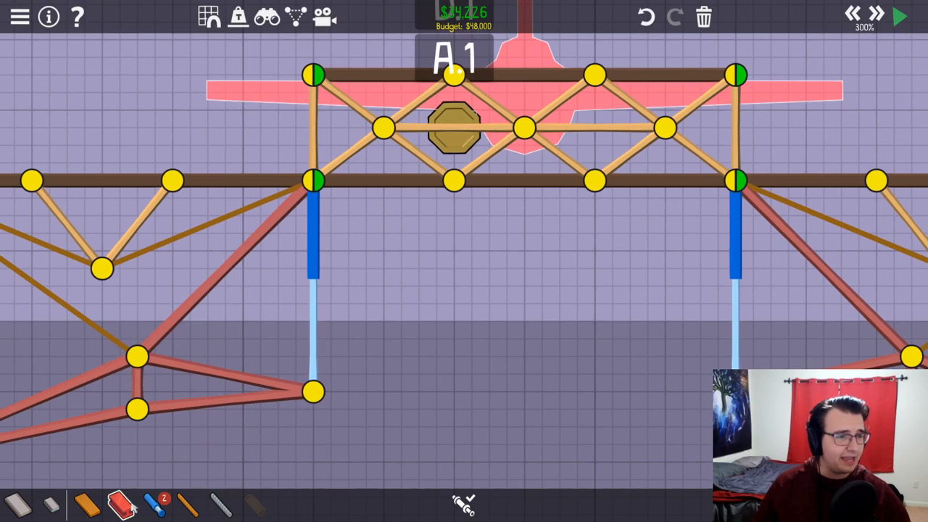
click(899, 17)
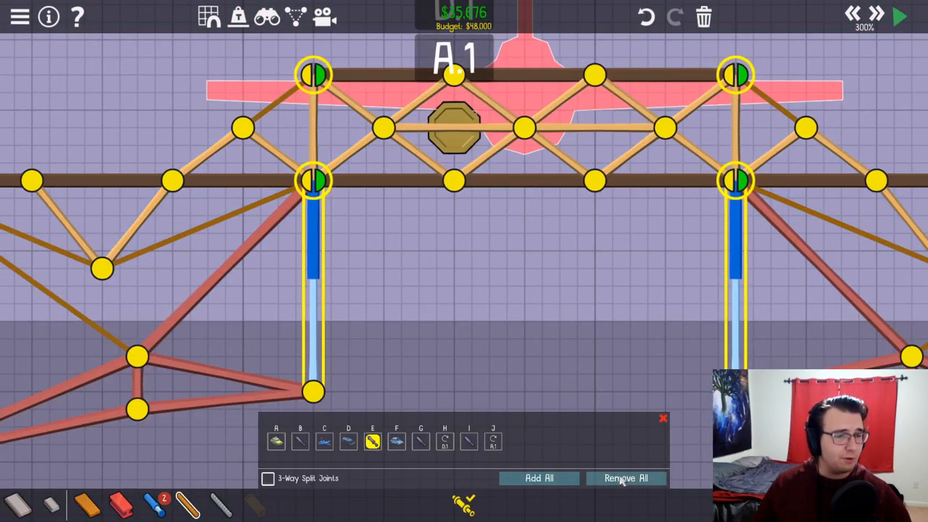
Step: Assign the pistons a single hydraulic phase and test-run the bridge
click(421, 442)
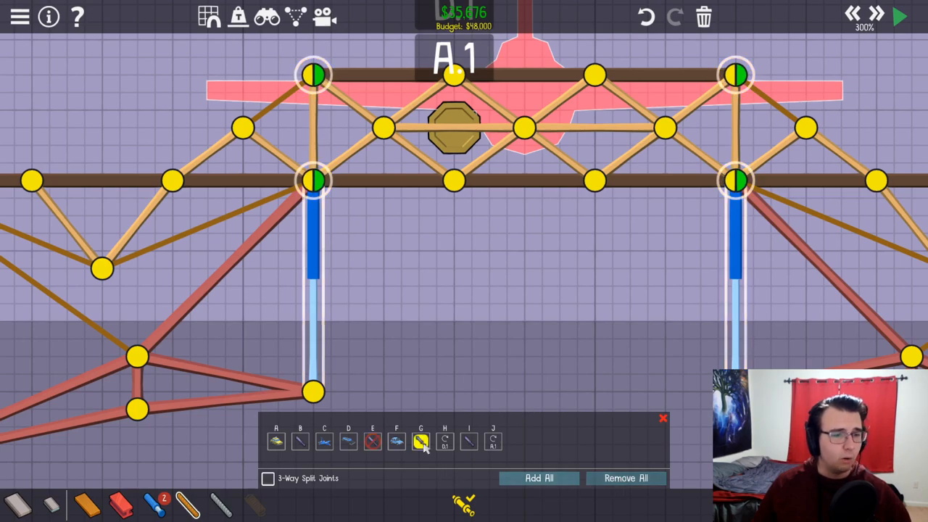
click(661, 418)
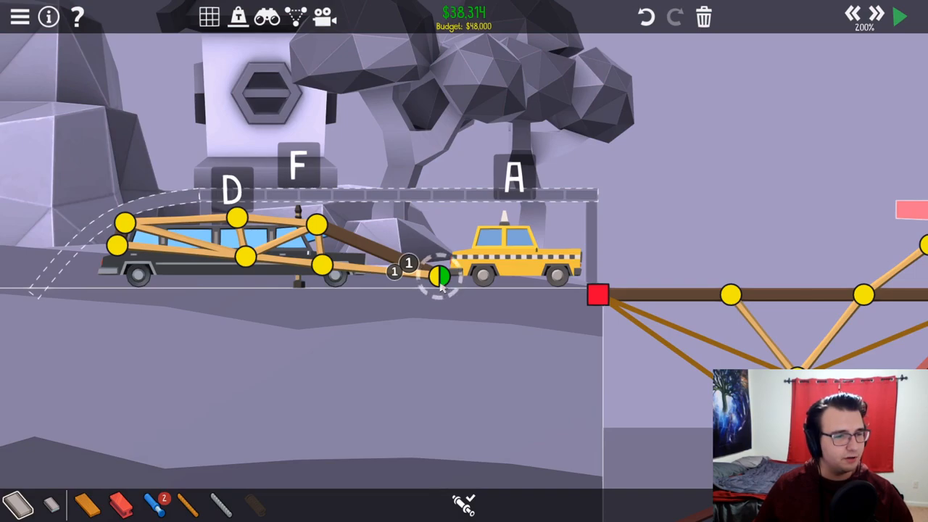
click(899, 16)
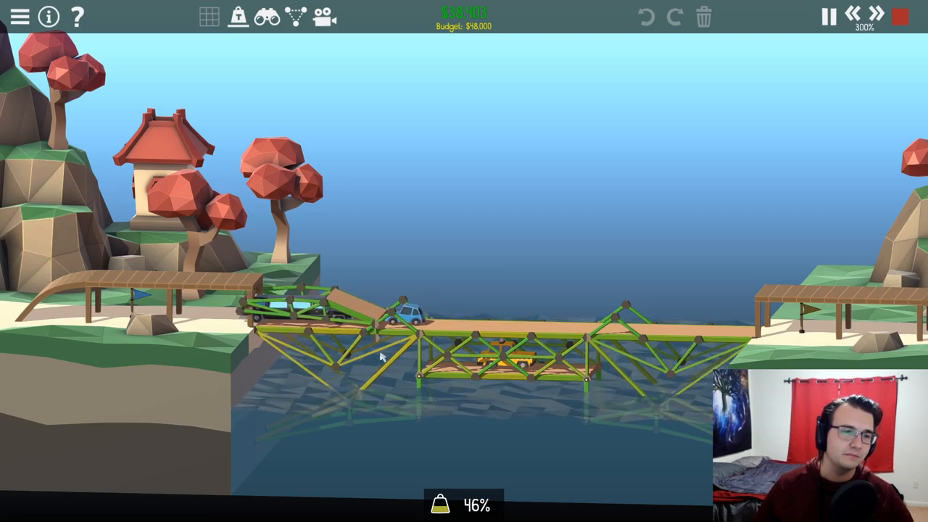
click(898, 17)
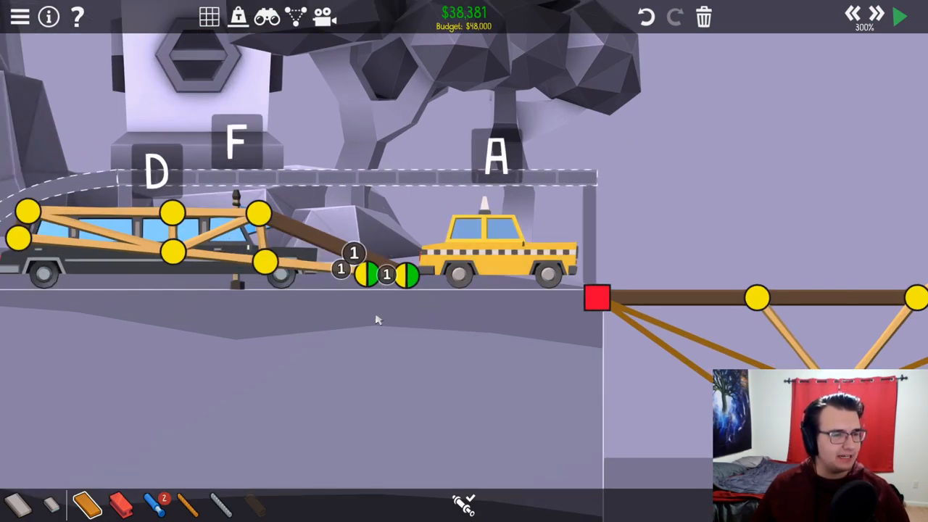
Step: Add a sloped ramp road piece leading down beside vehicle D's platform
click(899, 16)
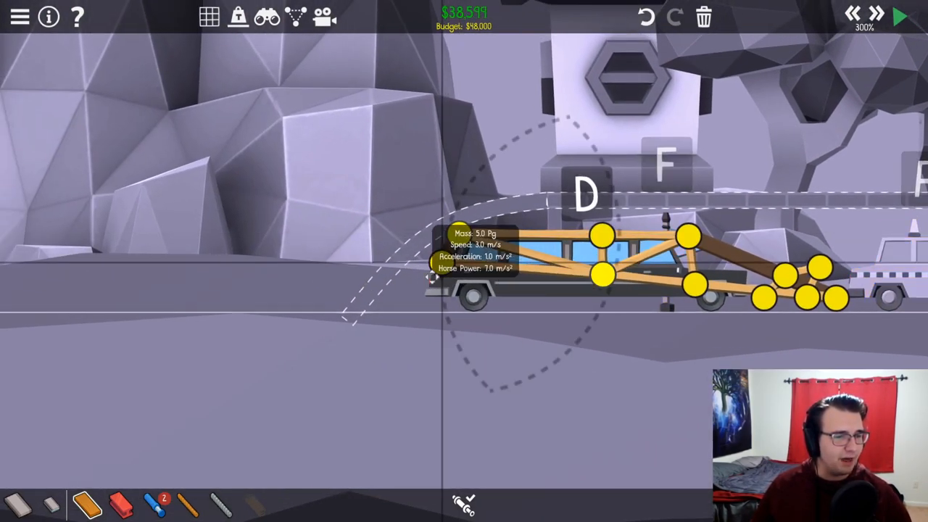
click(899, 18)
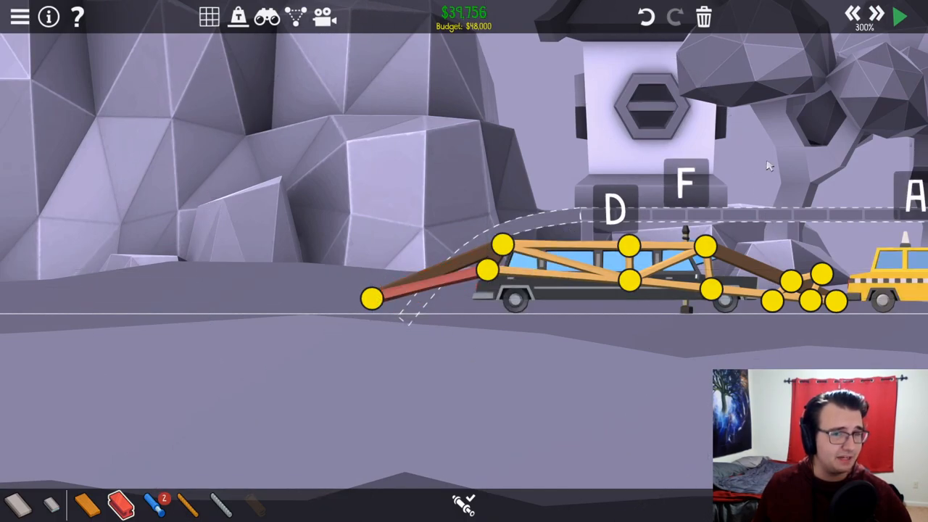
Step: Raise the ramp's end joint into place and run the simulation to complete Sorting at $39,302
click(900, 16)
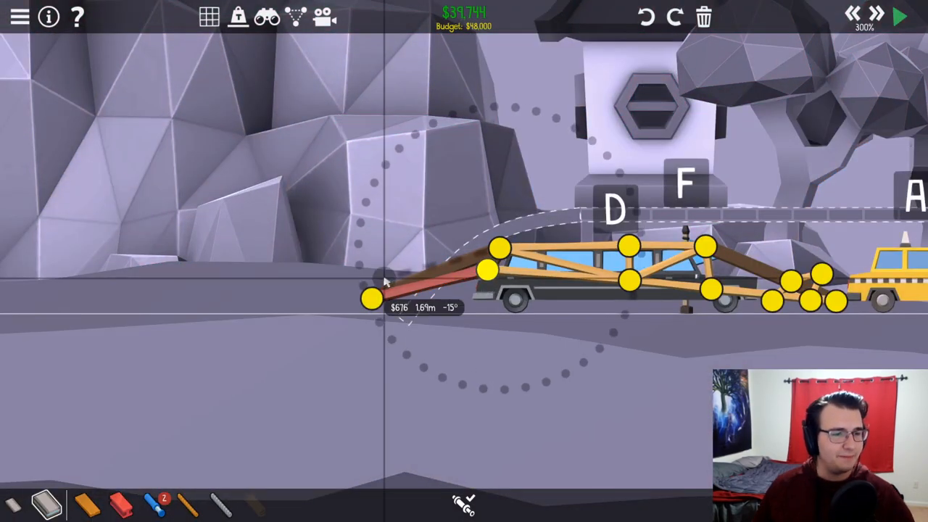
drag(371, 297, 403, 290)
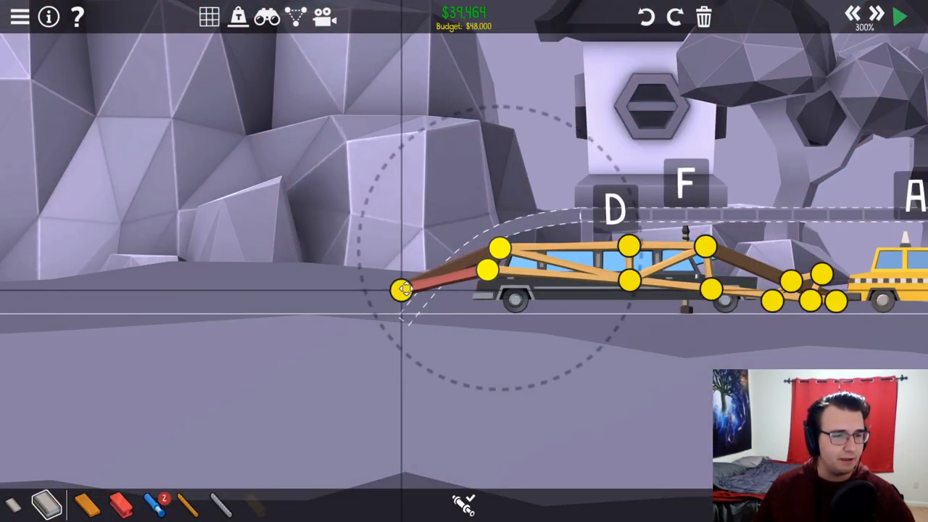
click(900, 16)
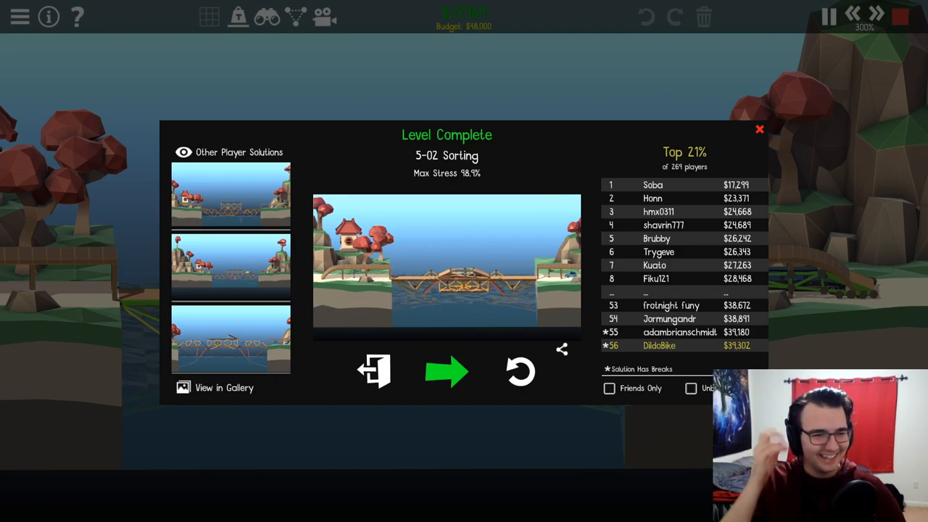
mouse_move(447, 372)
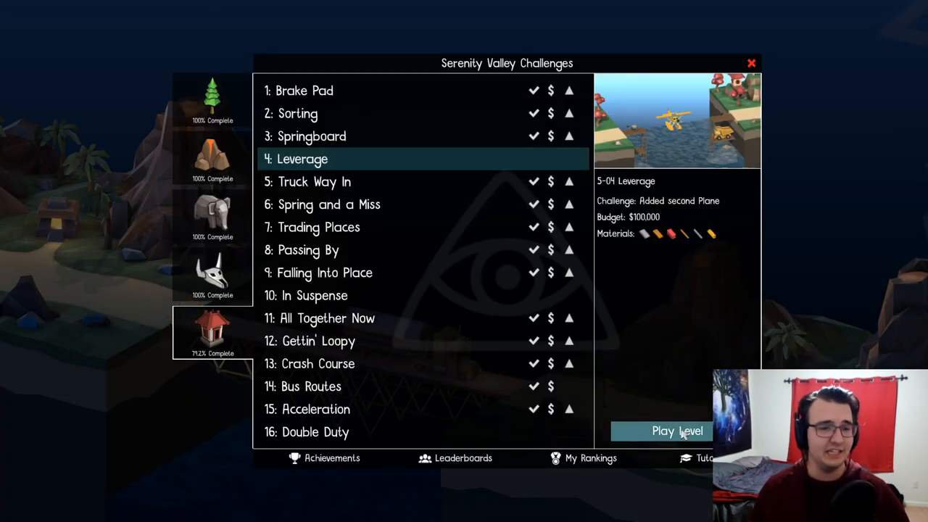
Step: Start playing the 4: Leverage challenge with its $100,000 budget
click(677, 431)
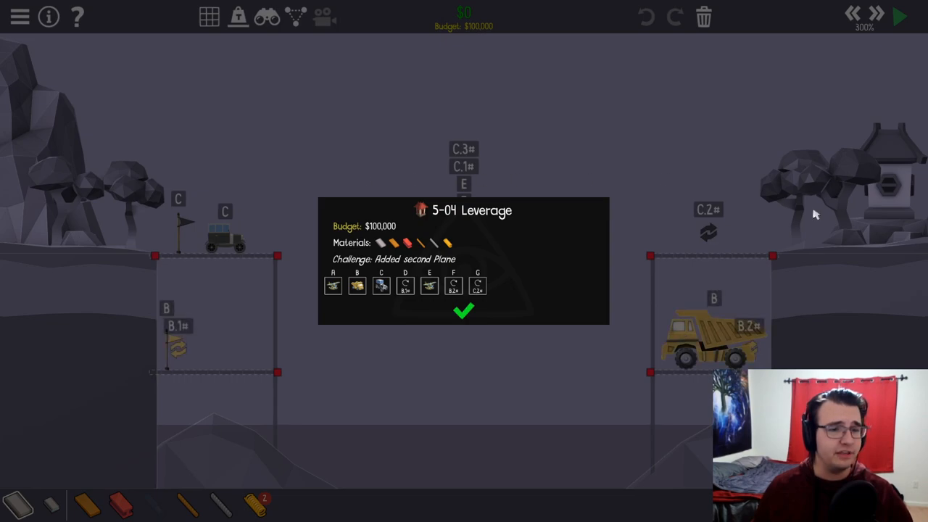
mouse_move(812, 246)
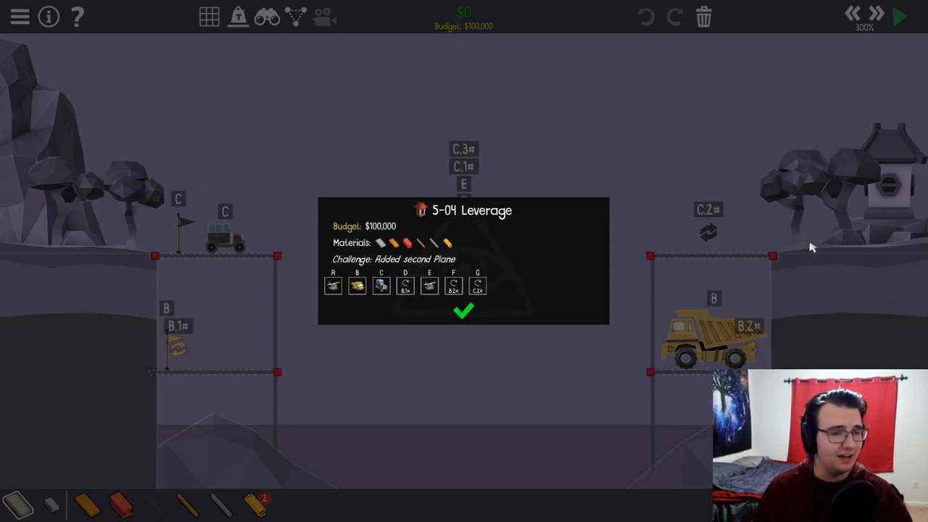
Step: Dismiss the overview and lay a road from the left cliff with an angled lever piece toward the plane
click(464, 311)
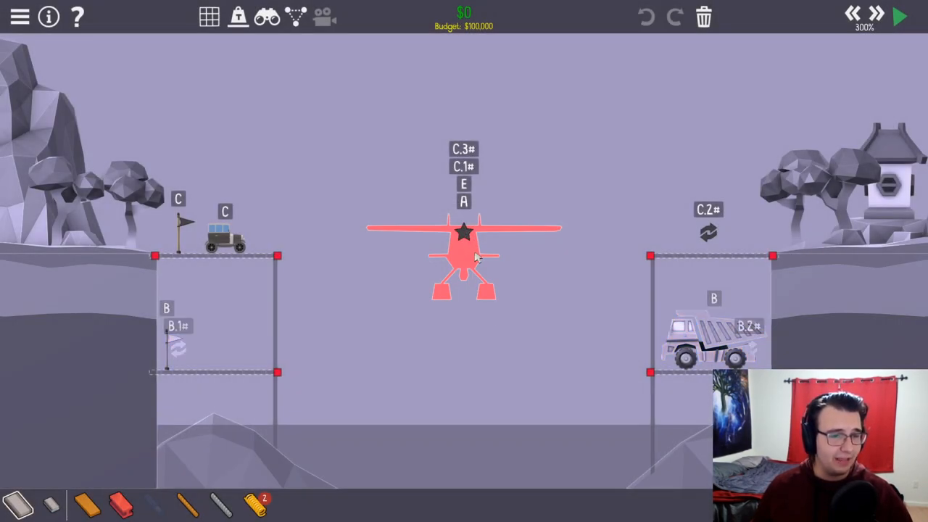
mouse_move(467, 243)
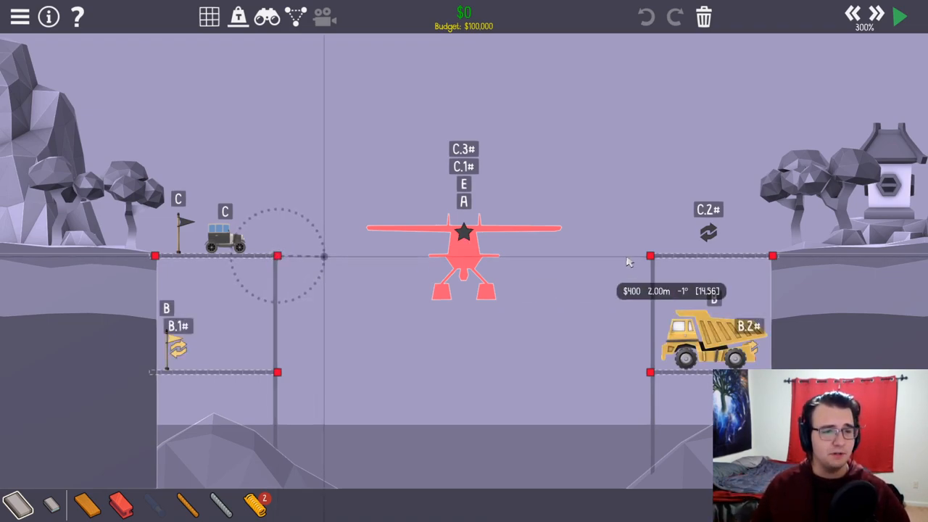
drag(279, 255, 510, 255)
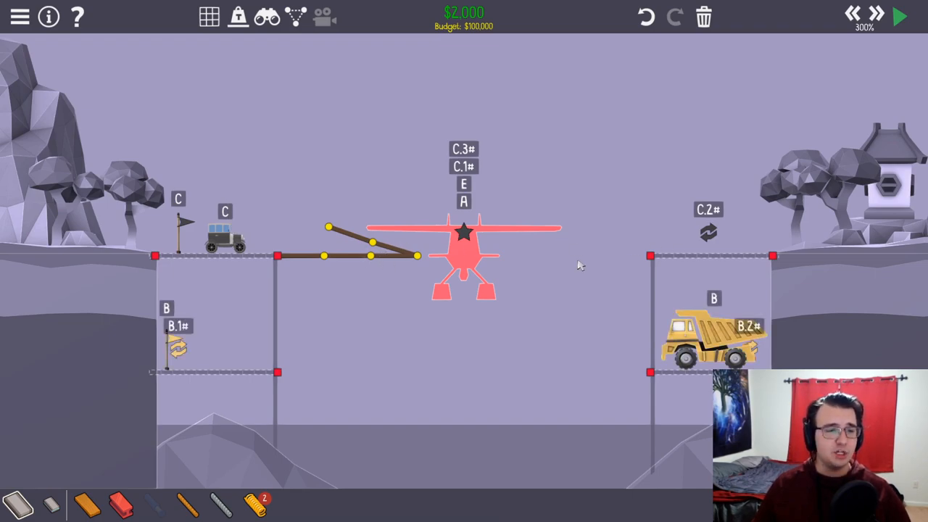
mouse_move(337, 232)
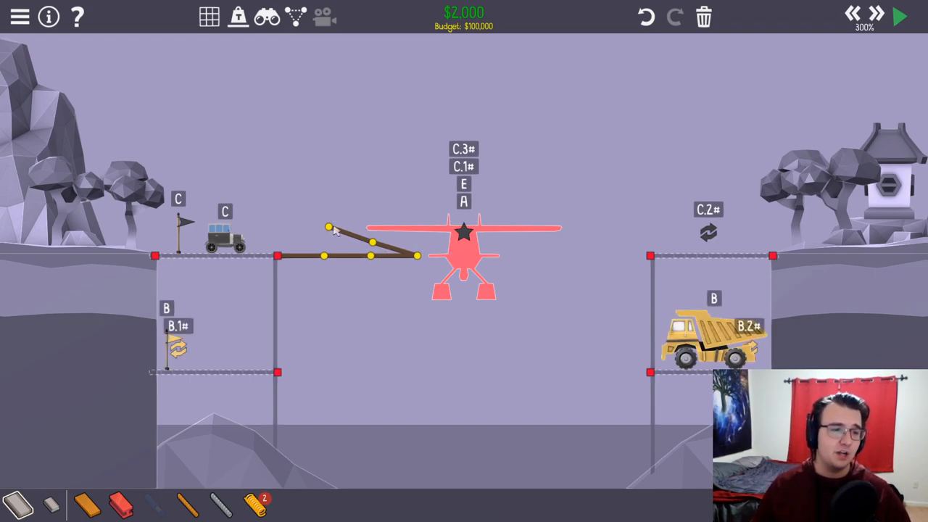
click(330, 232)
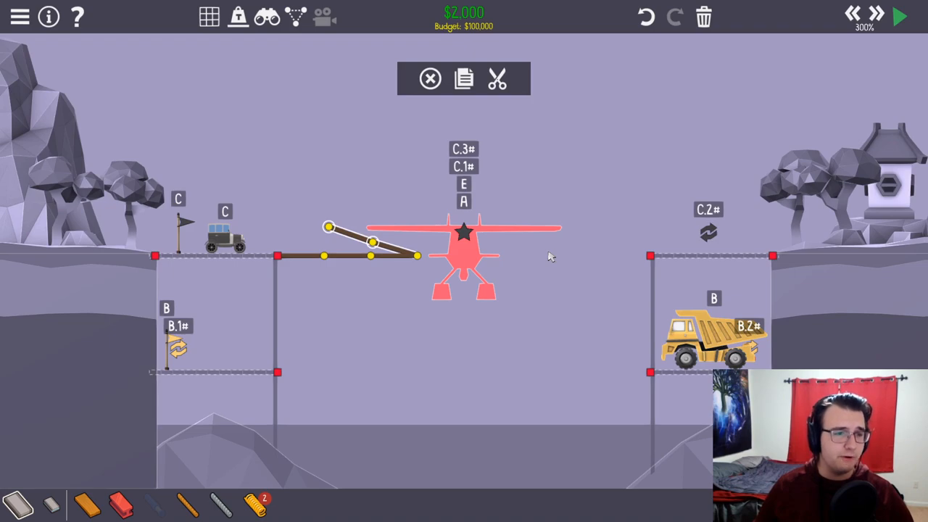
mouse_move(404, 277)
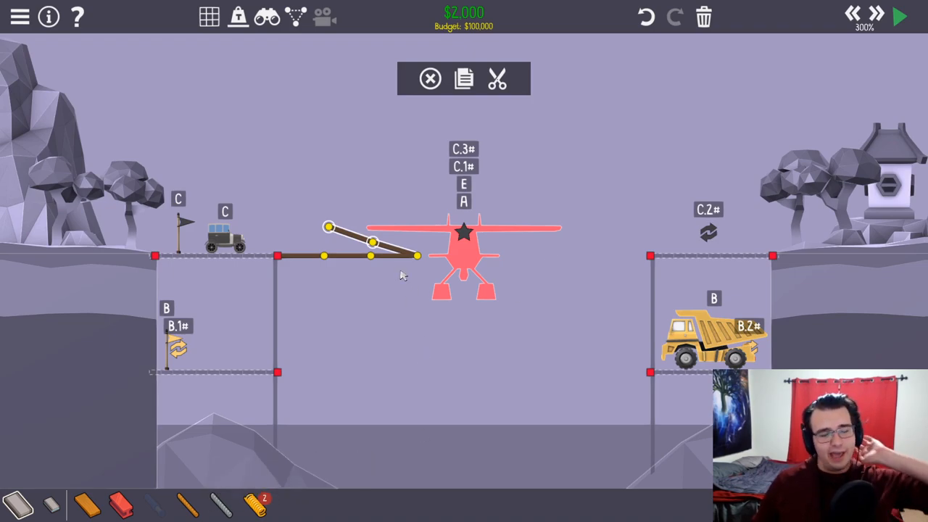
mouse_move(288, 250)
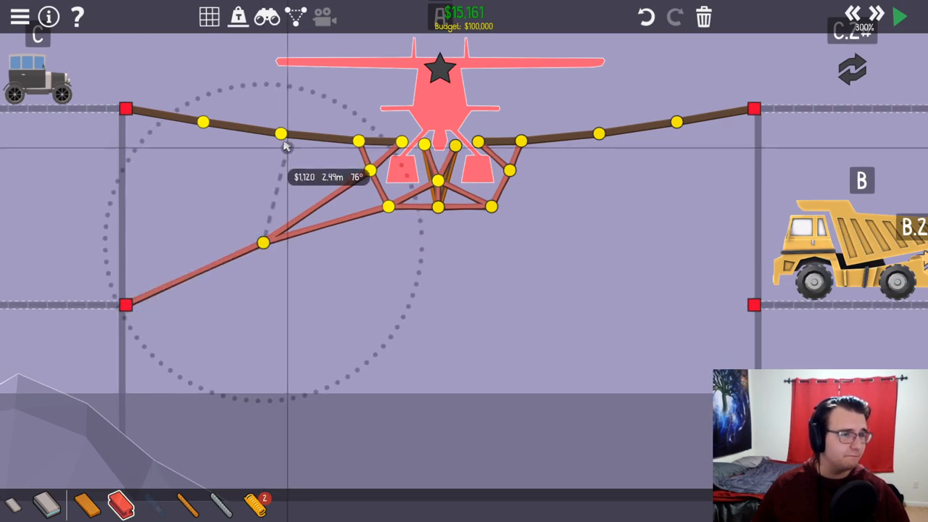
Step: Complete the truss to the right lower joint, test-run it, and add the bottom chord
click(899, 16)
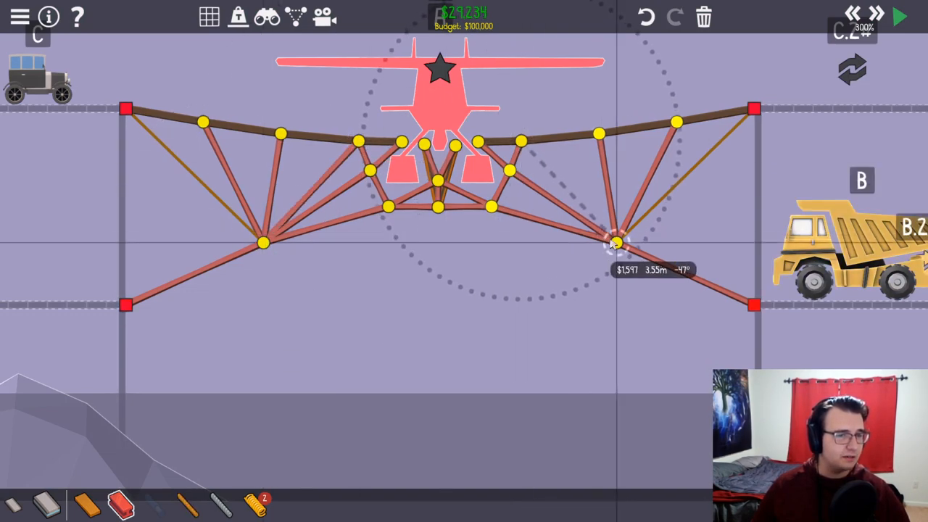
click(905, 15)
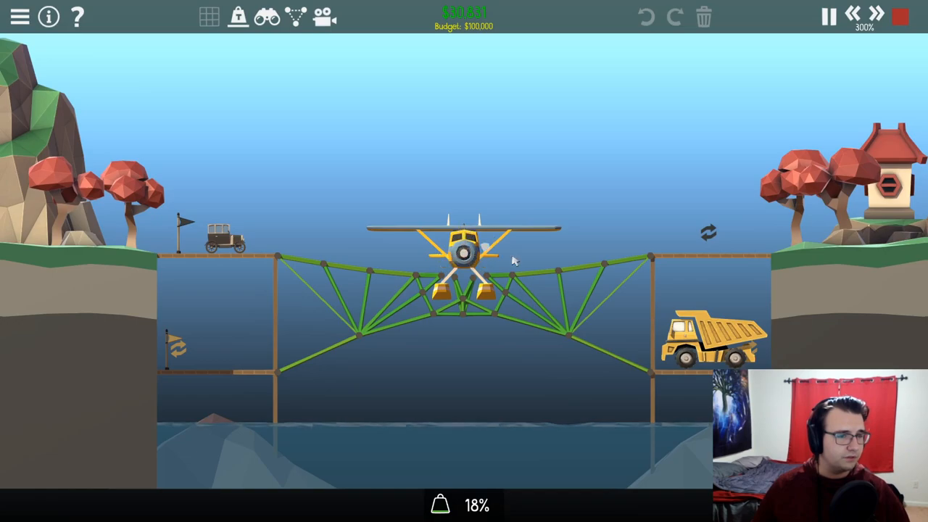
click(901, 17)
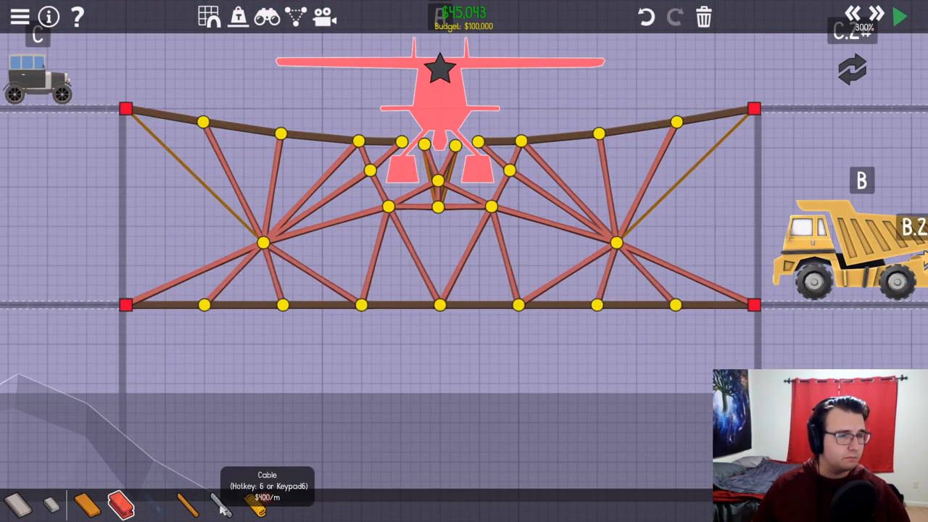
Step: Add cable braces in the truss centre beneath the plane's fuselage, reaching $50,611
click(902, 18)
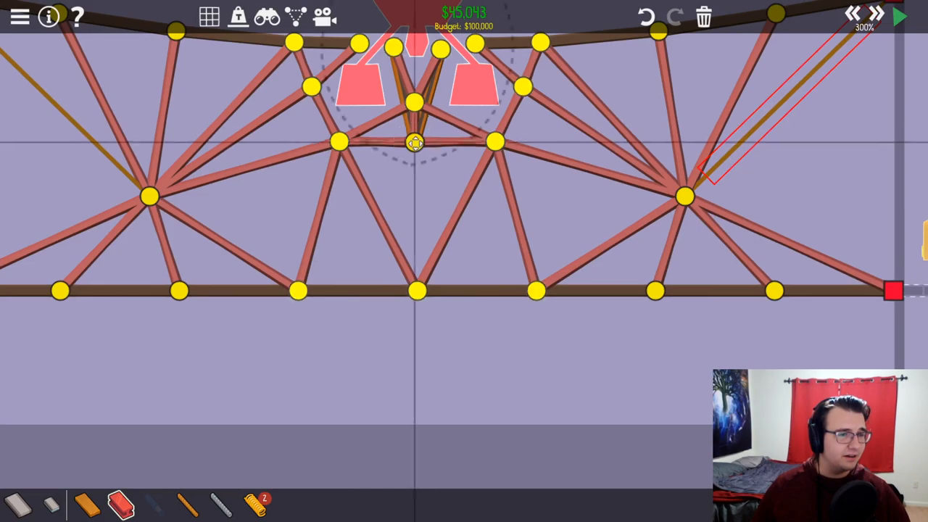
click(903, 17)
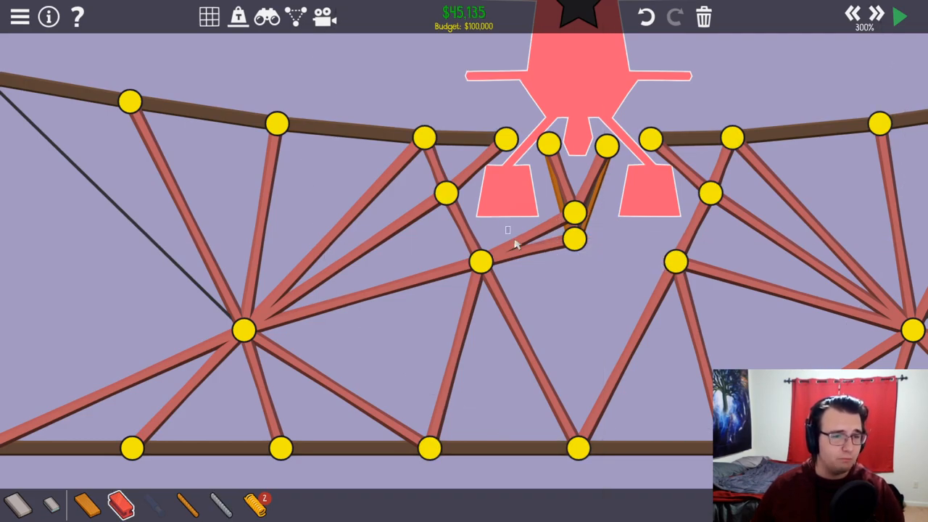
click(899, 16)
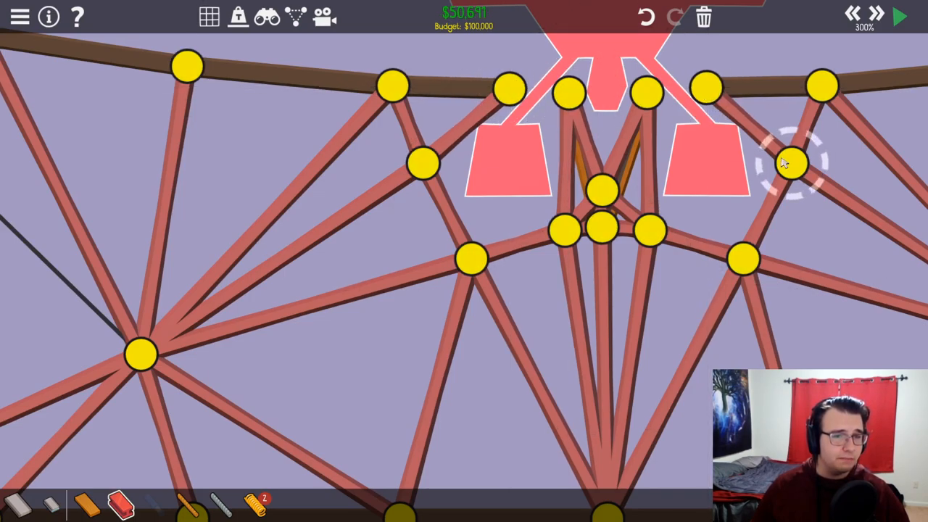
click(899, 16)
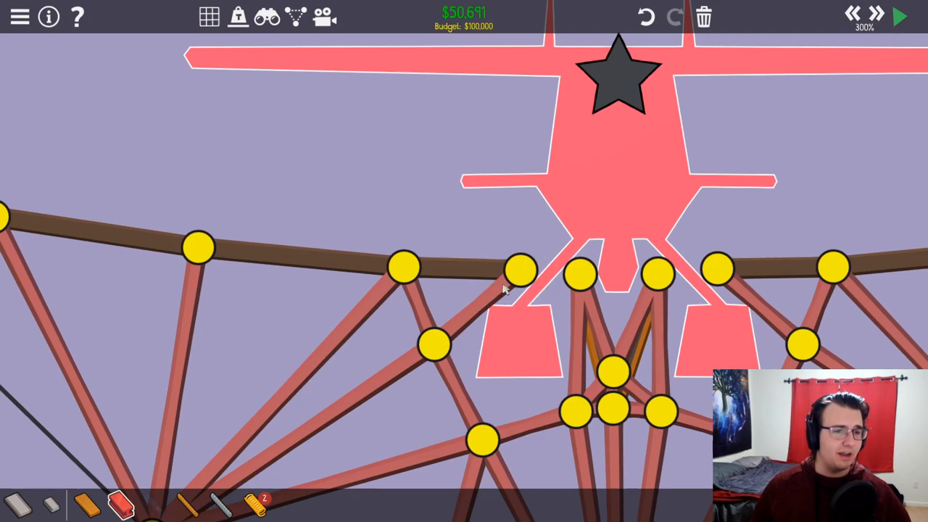
Step: Split and lower road joints under the plane into stepped pieces, then test-run the bridge
click(516, 282)
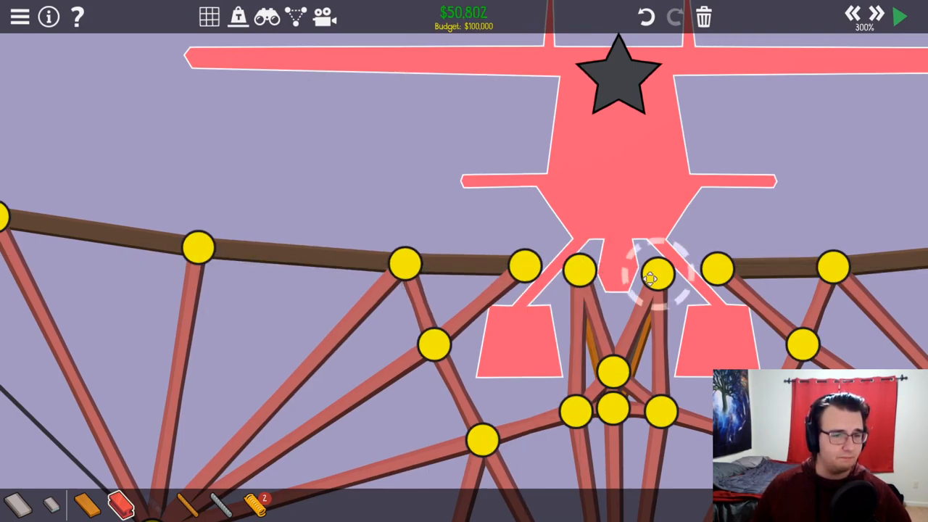
click(901, 16)
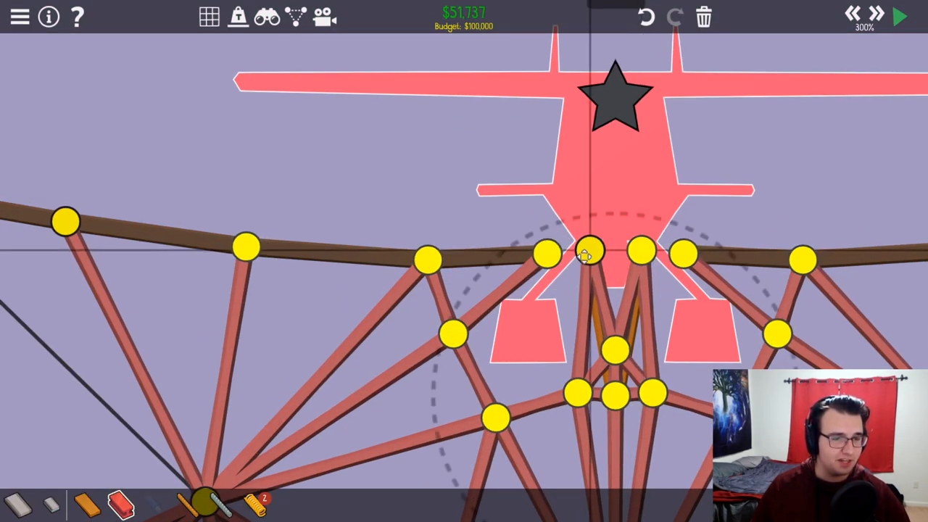
click(902, 15)
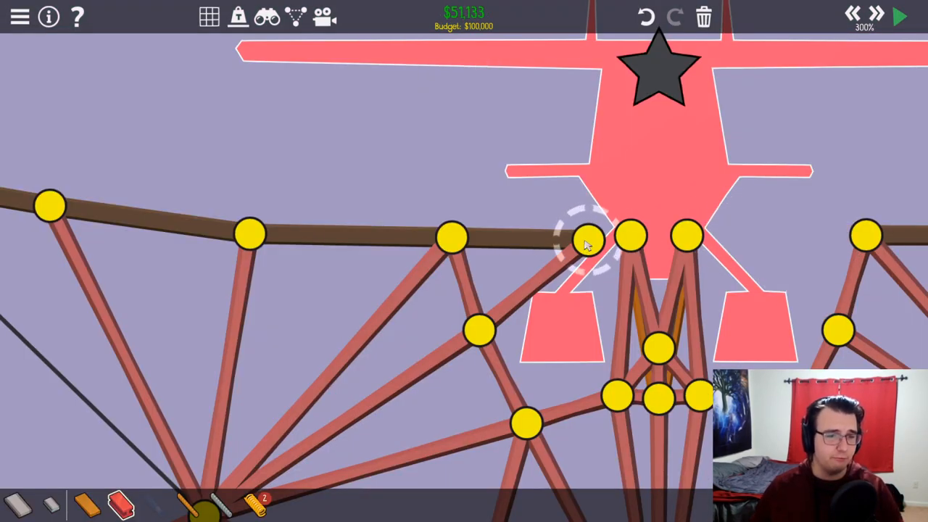
click(899, 17)
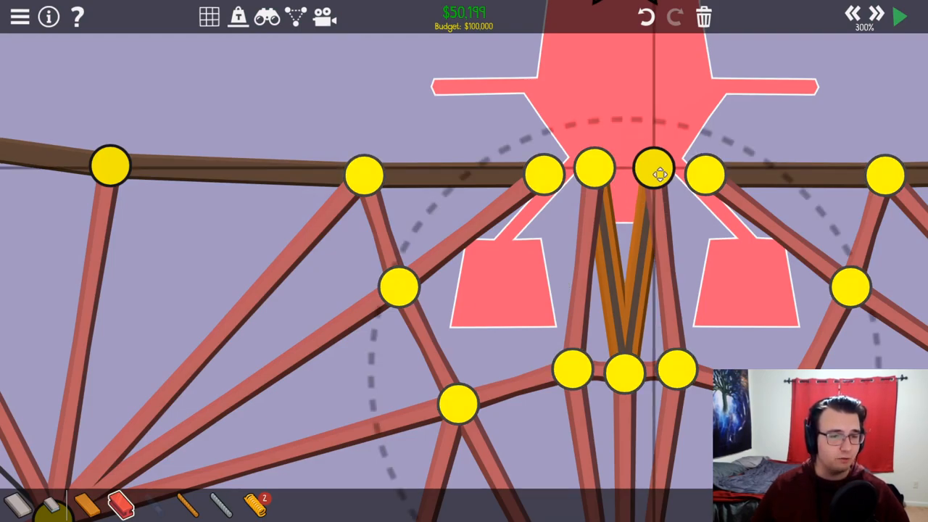
click(902, 16)
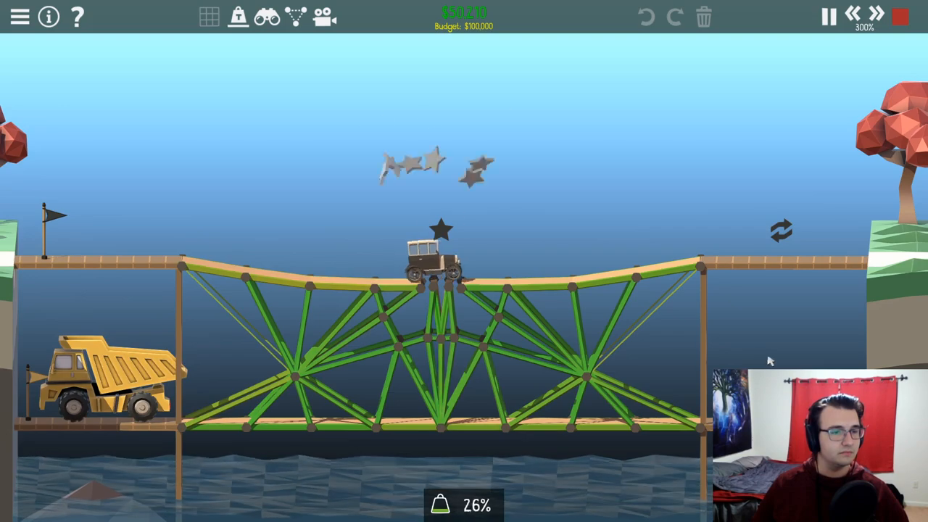